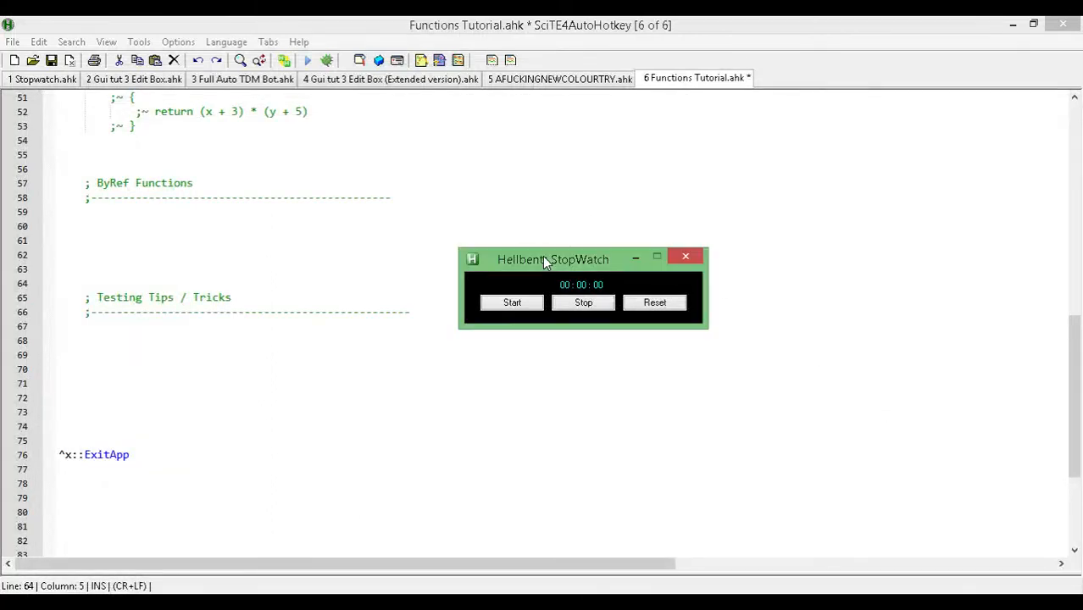
Move the stopwatch to the top right, start it, and add blank lines under ByRef Functions.
drag(553, 259, 856, 24)
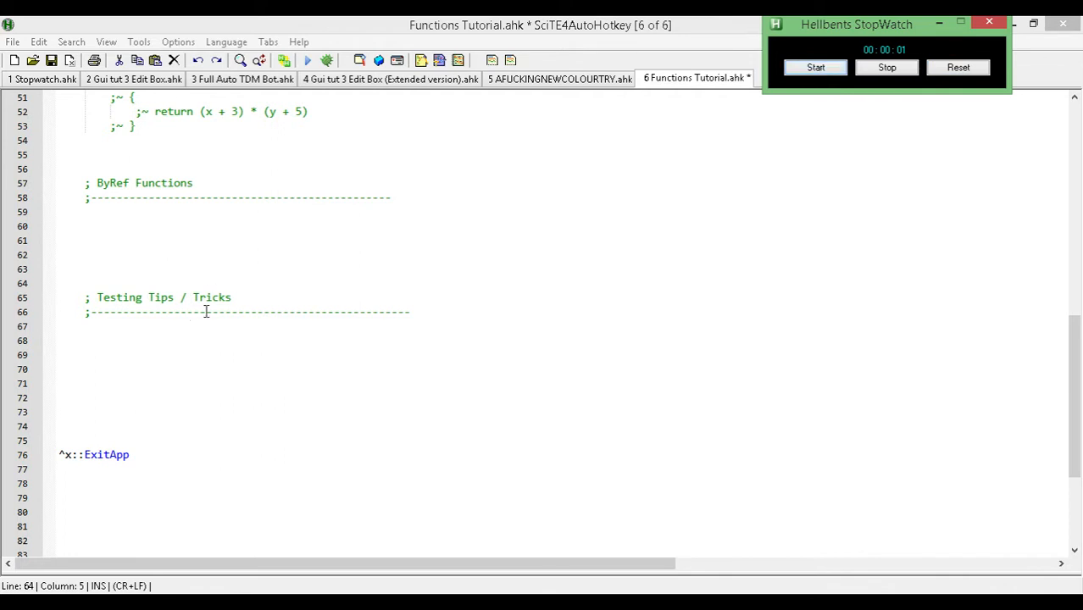
click(165, 211)
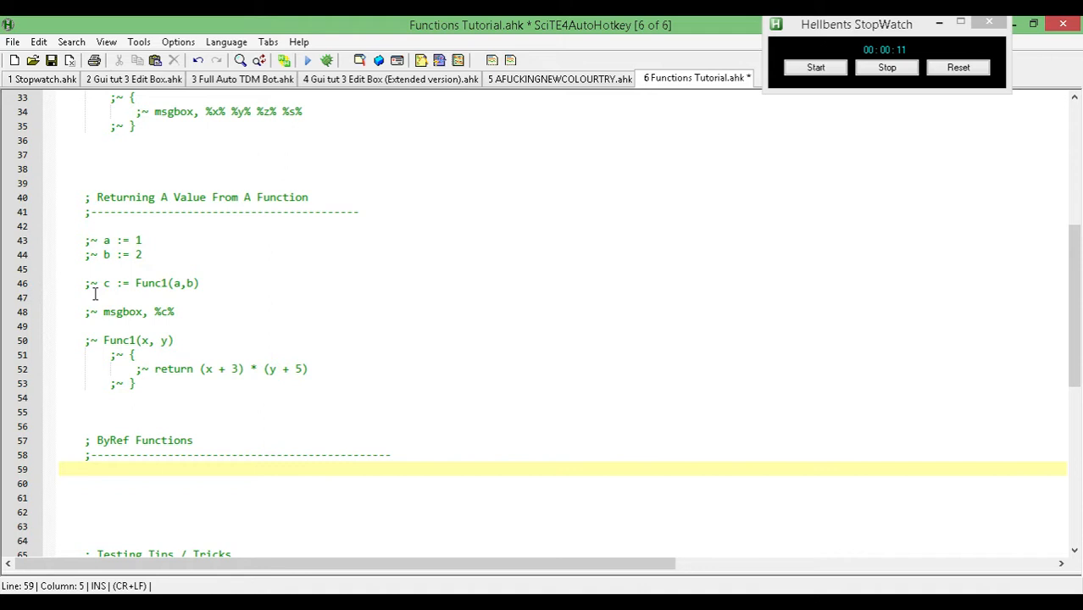
scroll(down, 3)
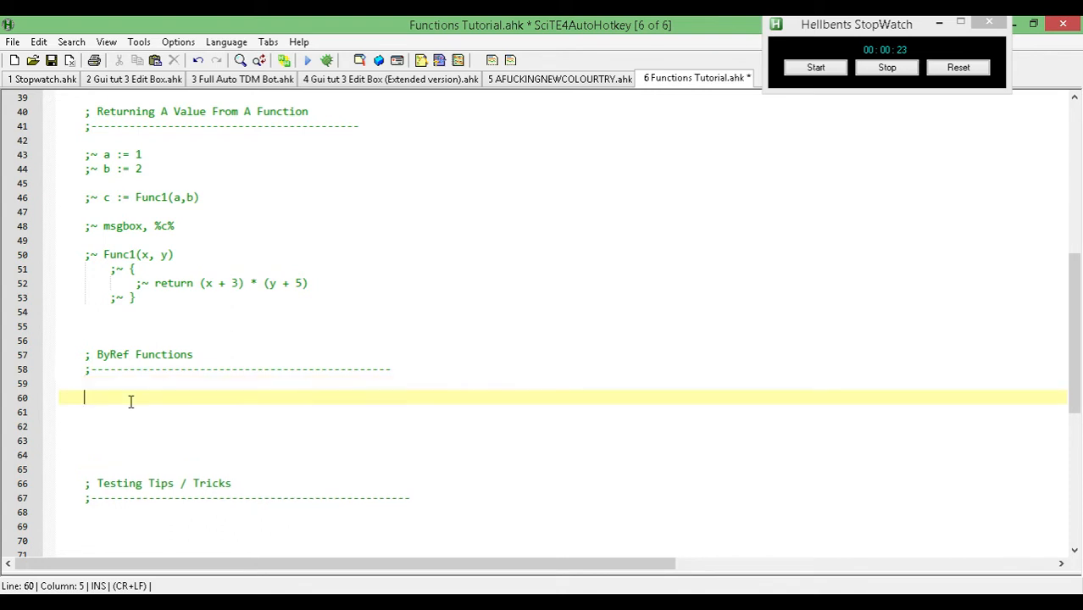
key(Return)
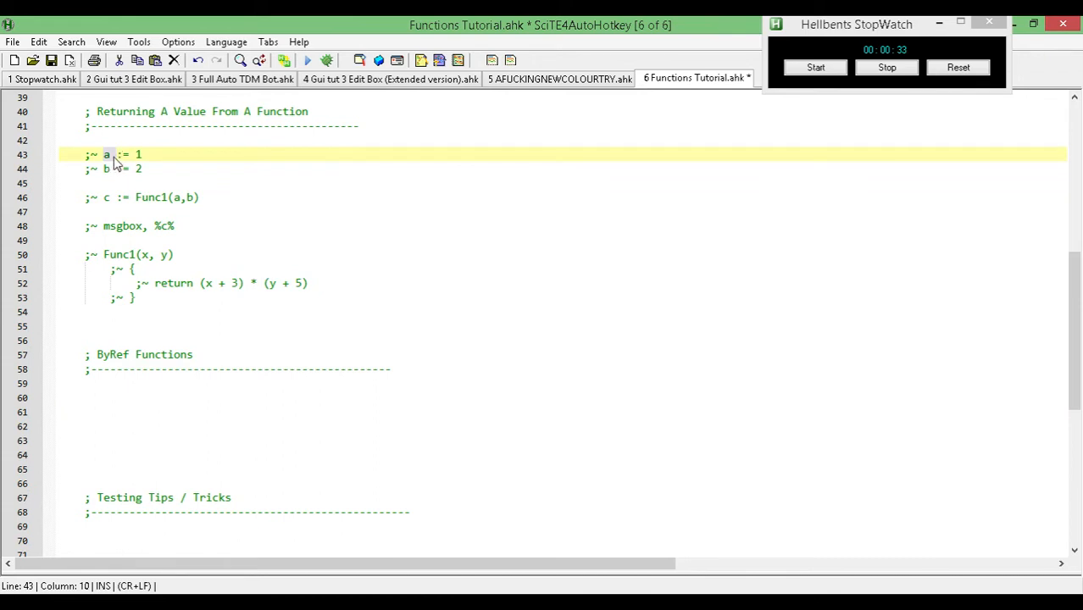
mouse_move(110, 161)
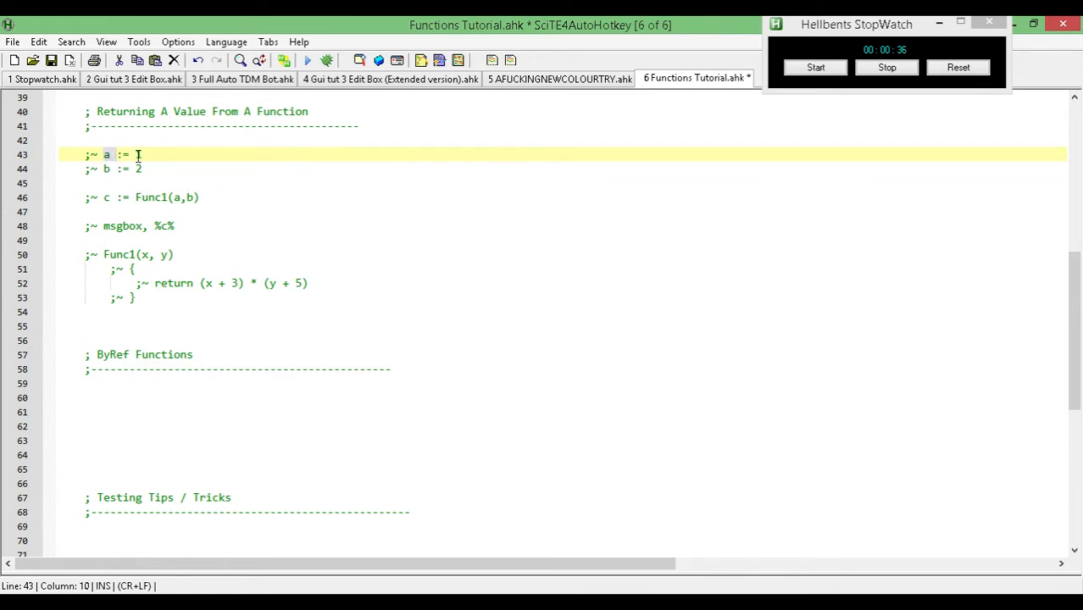
text(1)
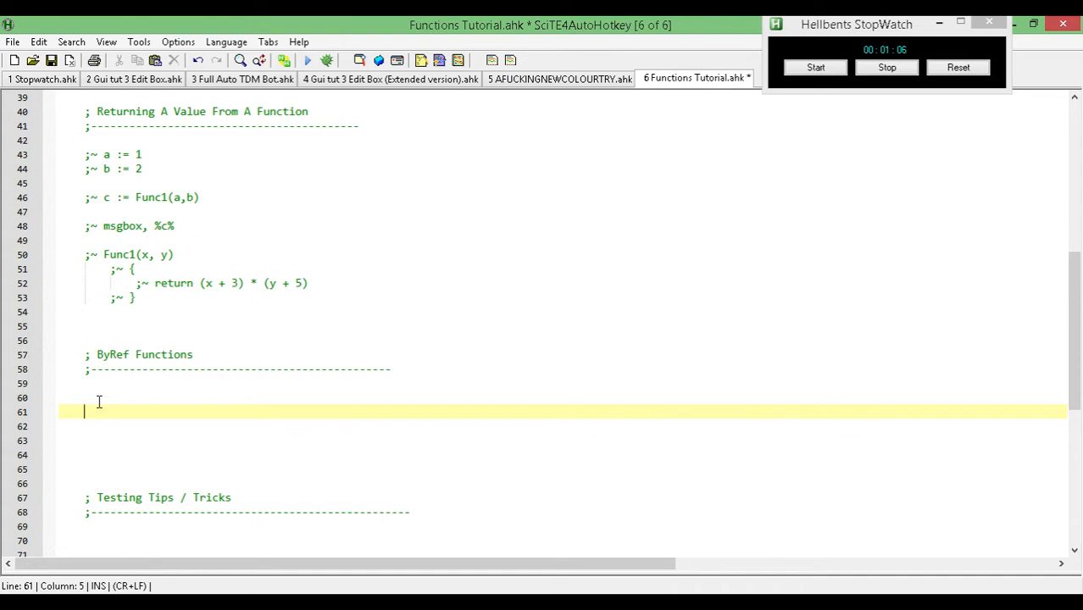
Write the assignments a := 1, b := 2 and c := 3 on consecutive lines.
text(a)
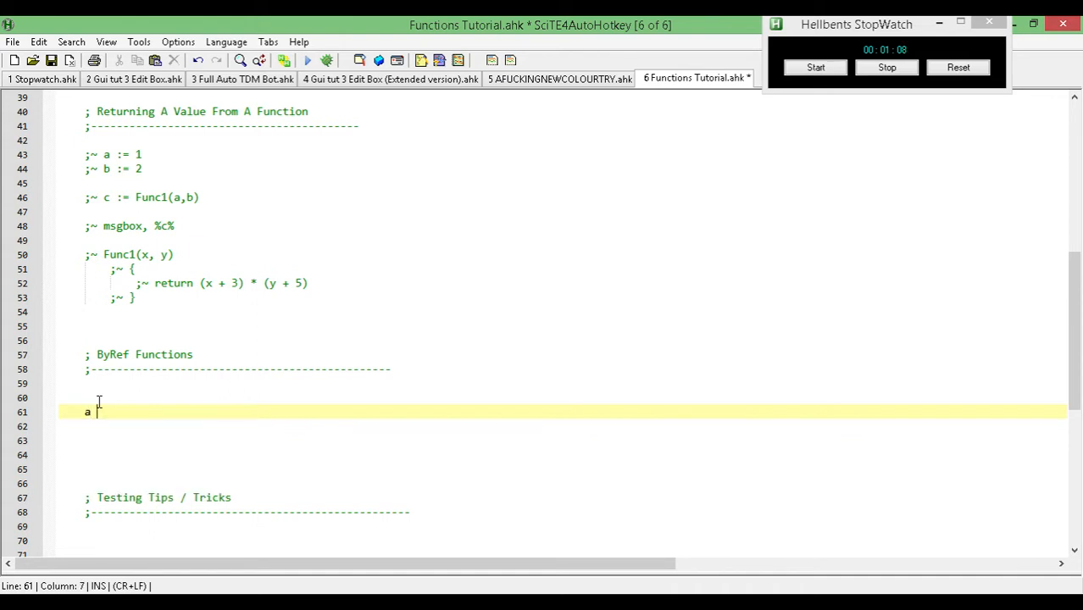
text(:= 1)
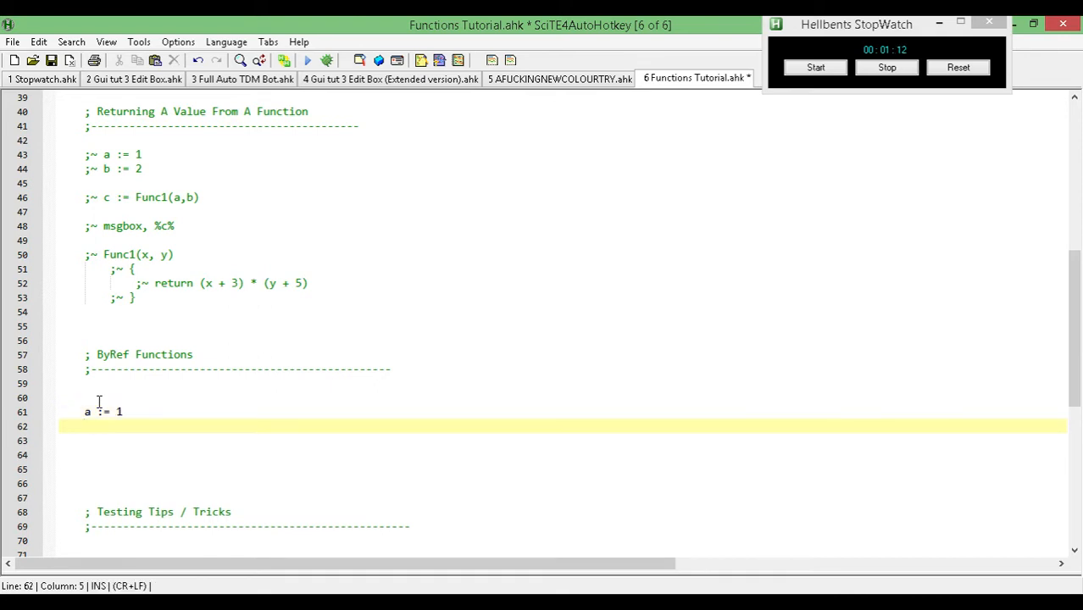
text(b :)
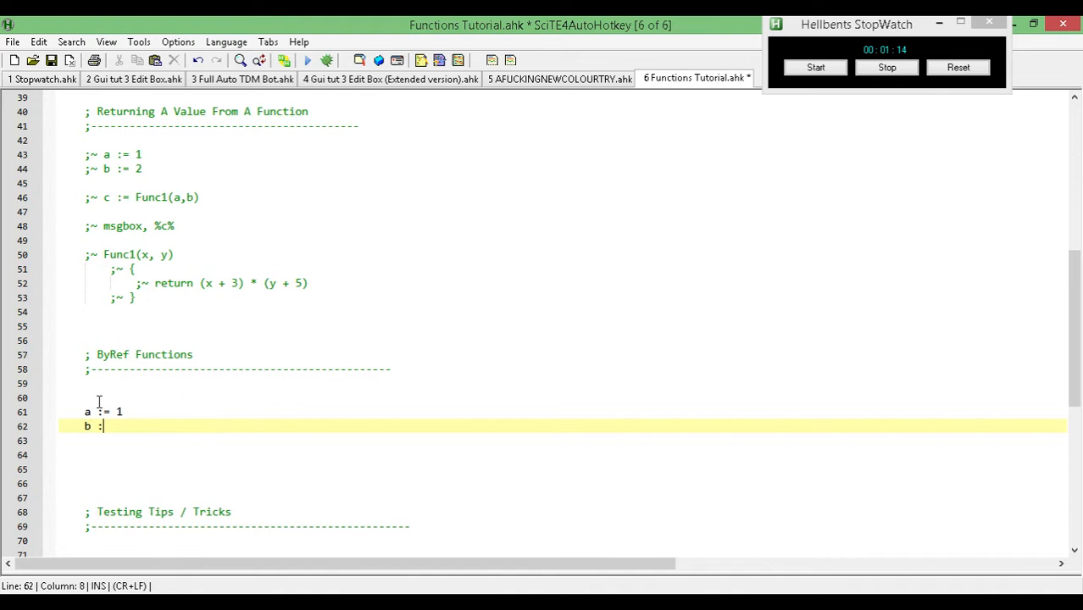
text(= 2)
text(c)
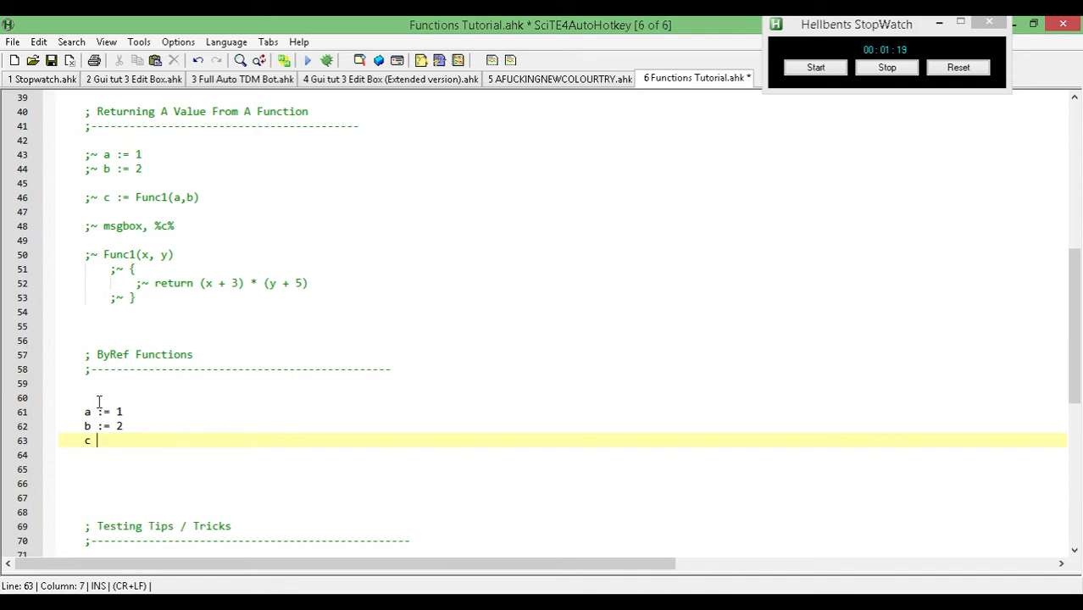
text(:= 3)
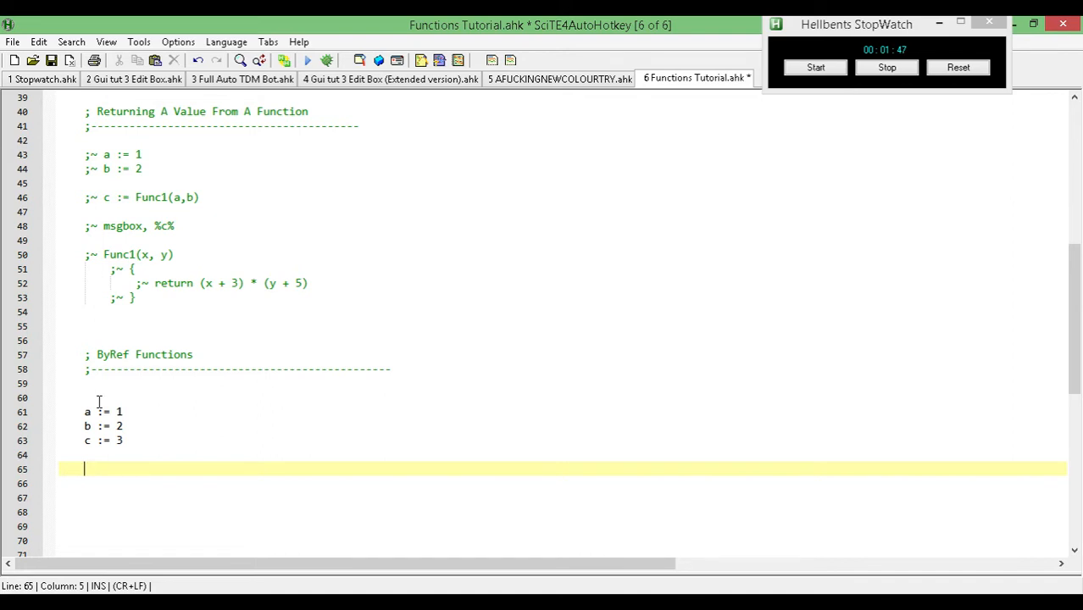
click(108, 198)
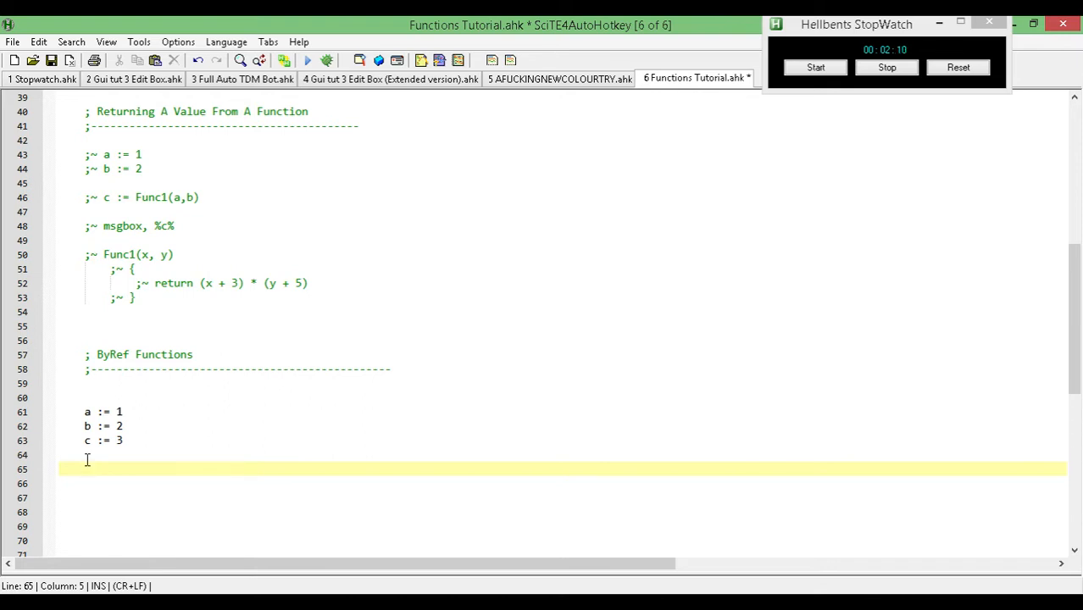
Add the call Func1(a,b,c) below the assignments, using autocomplete.
text(Fuc)
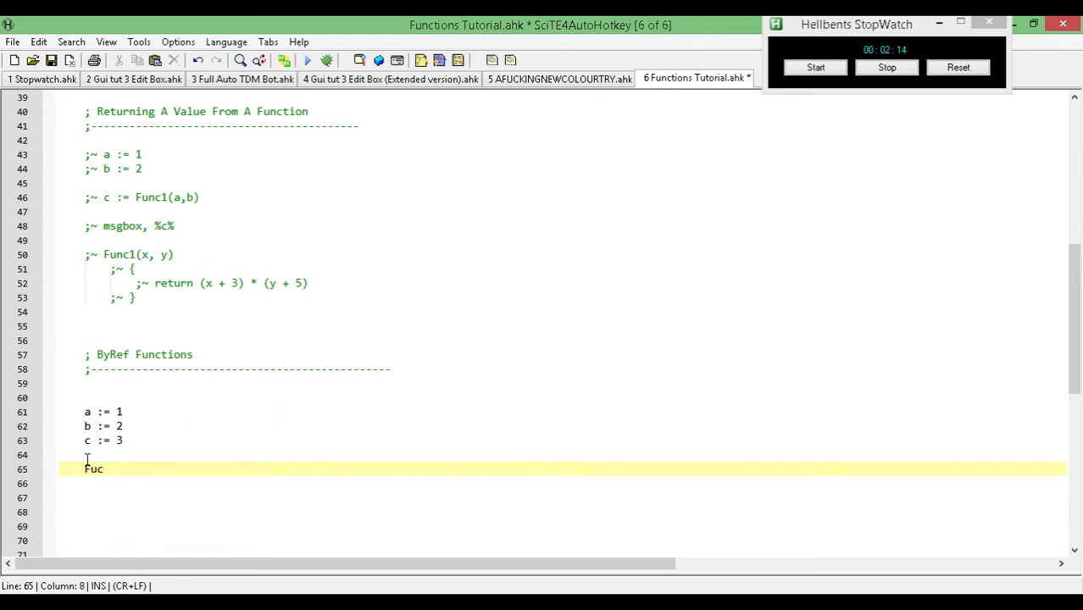
text(n)
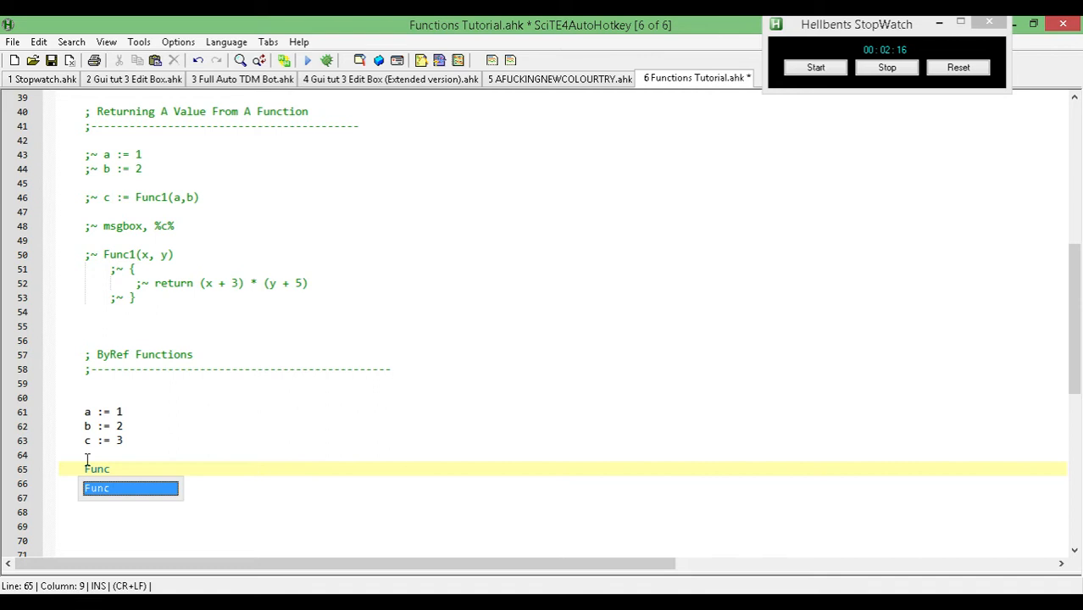
text(1())
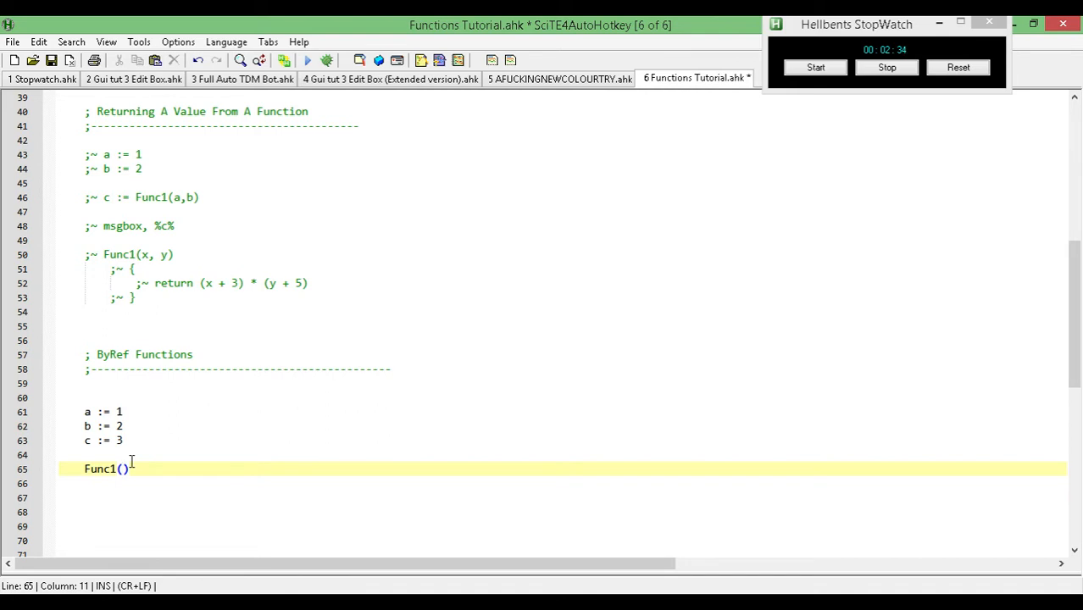
text(a,b,c)
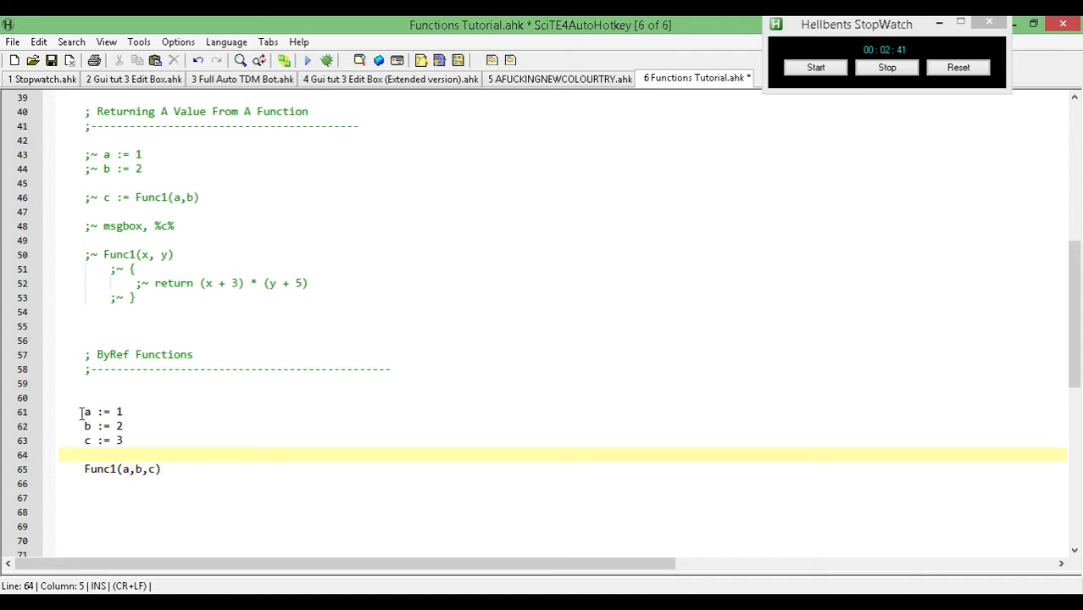
drag(84, 412, 122, 440)
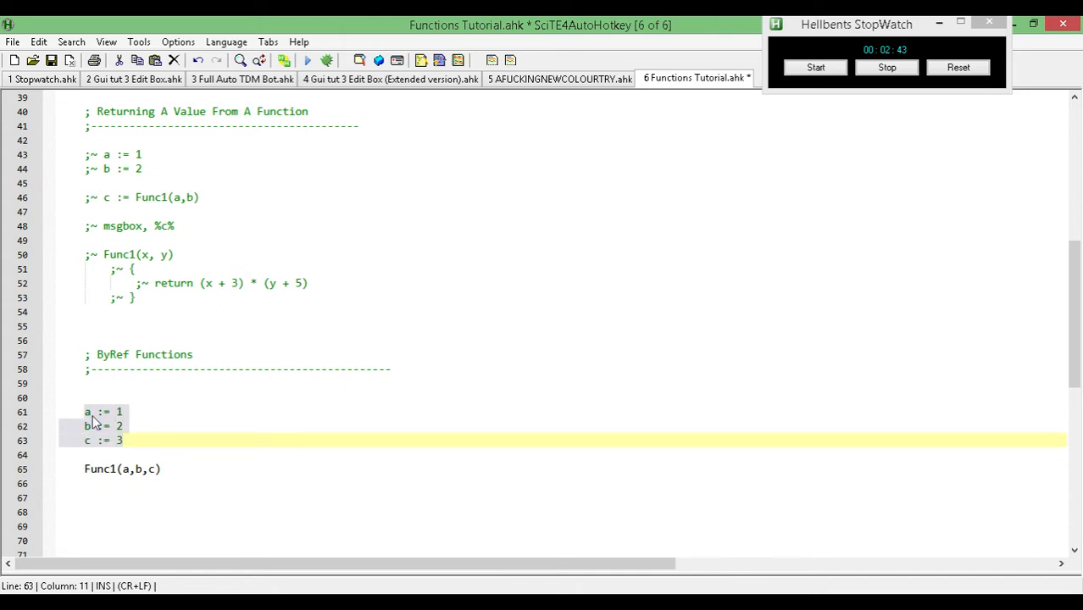
mouse_move(139, 438)
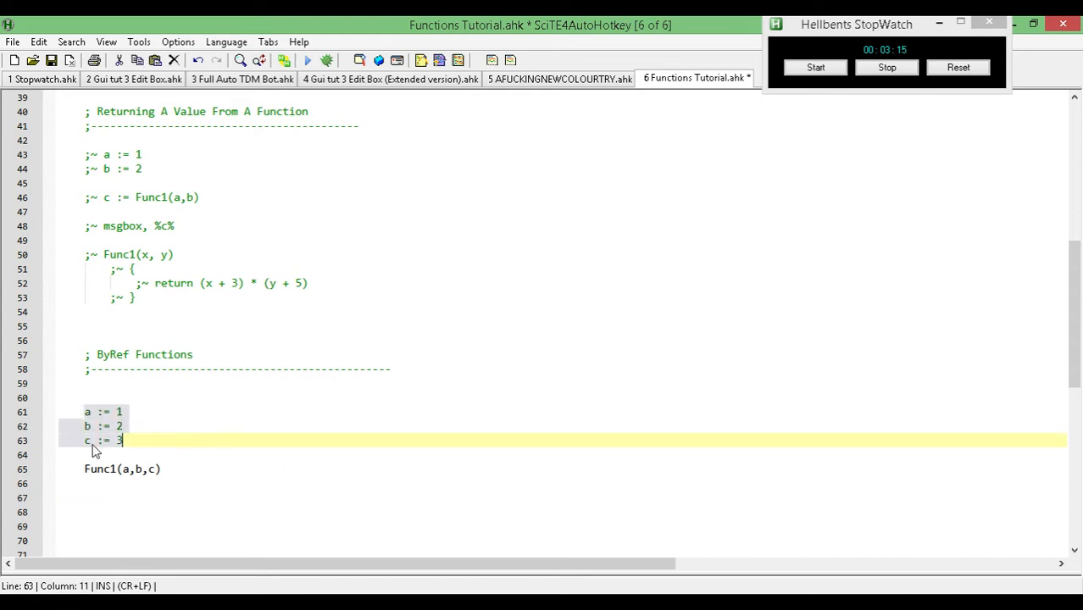
mouse_move(140, 553)
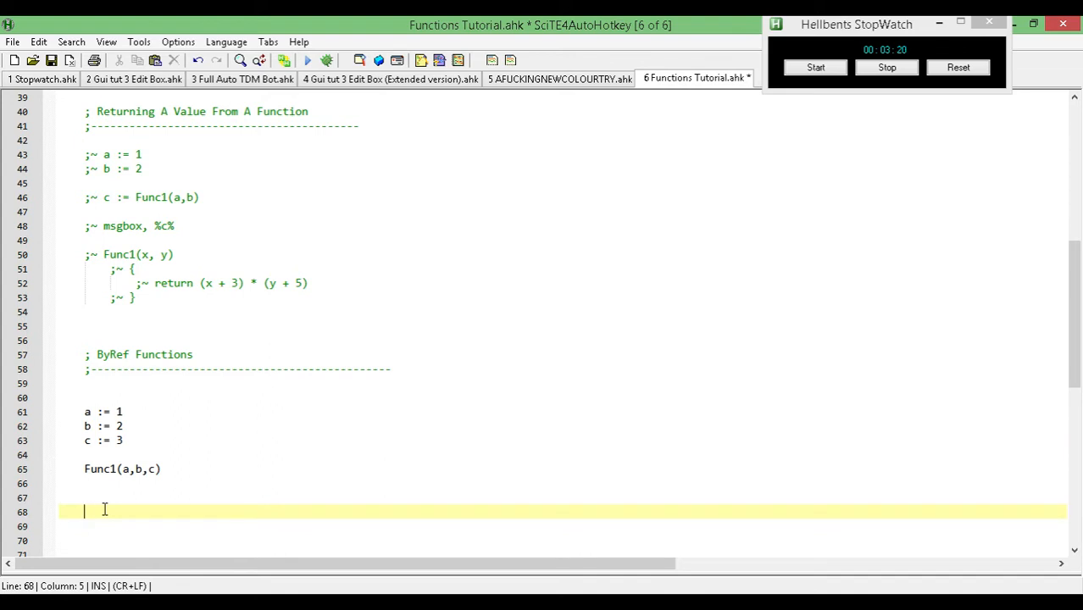
Declare Func1(ByRef x, ByRef y, ByRef z) followed by an empty brace block.
text(Fu)
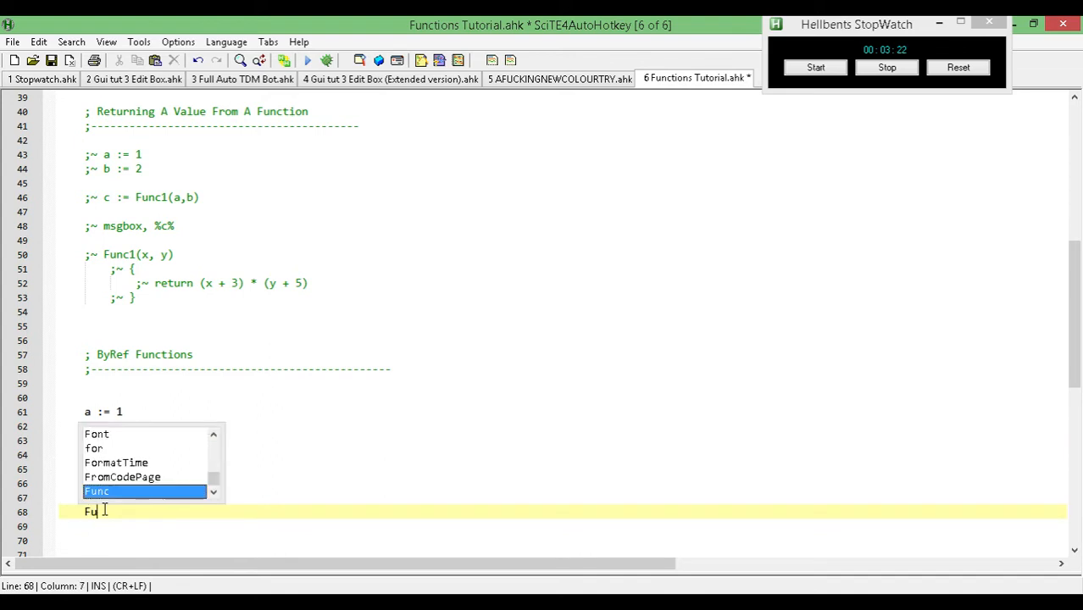
text(nc1)
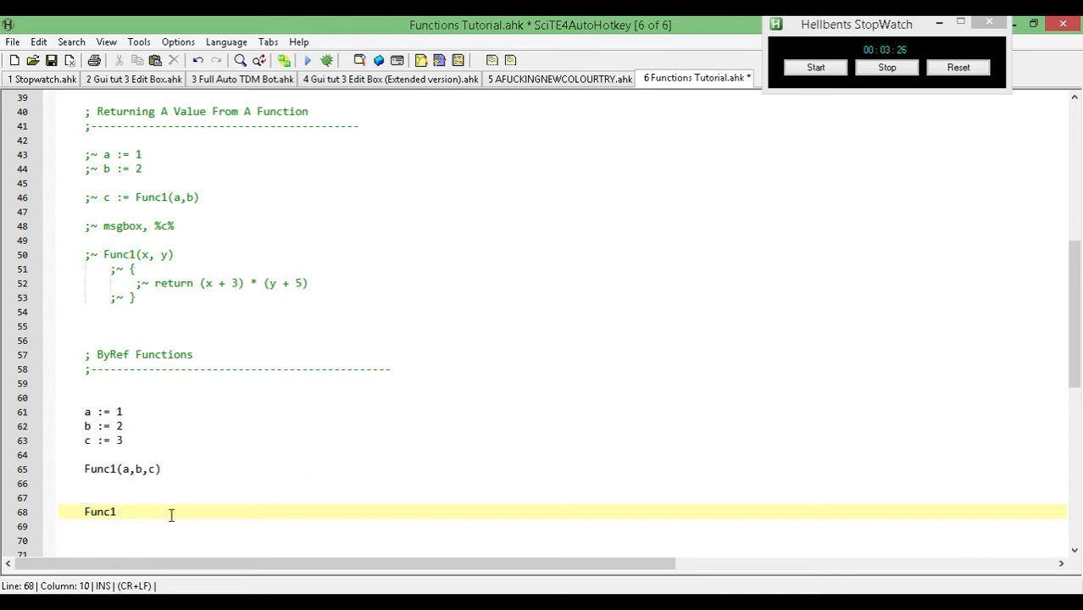
text(())
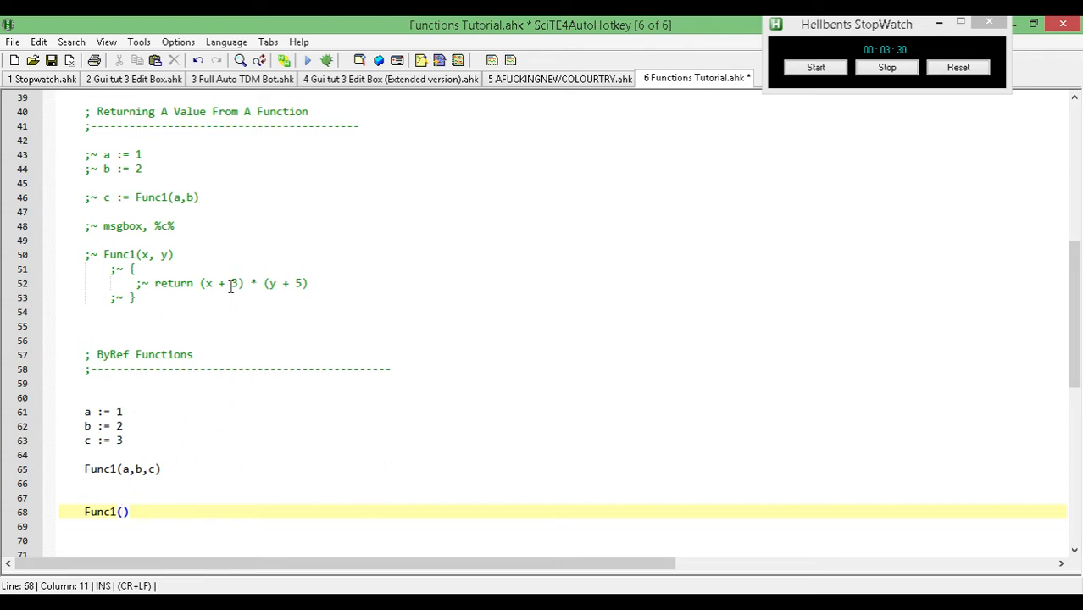
click(167, 255)
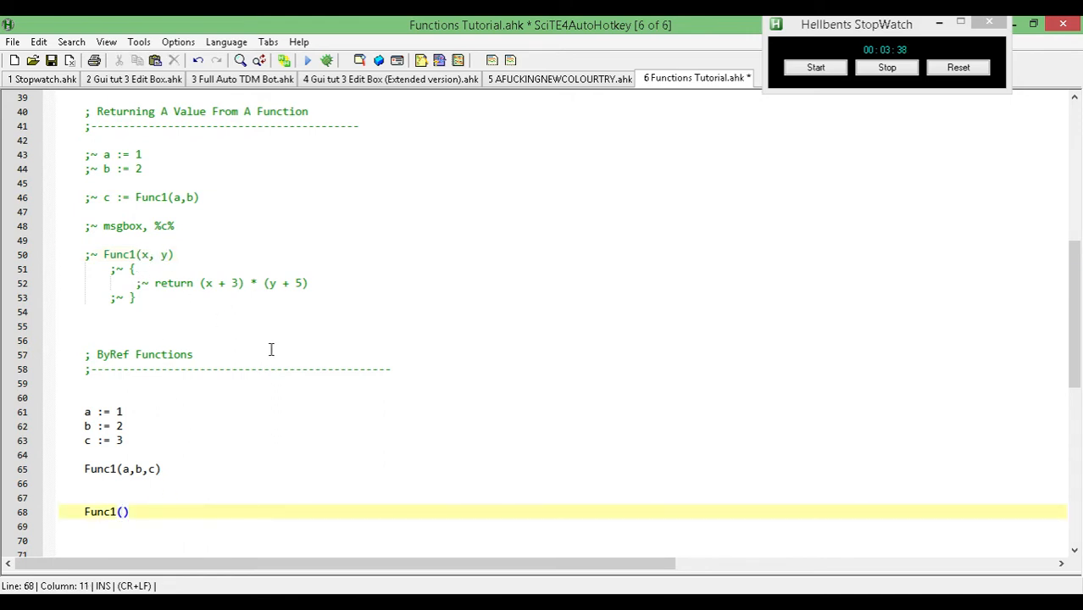
text(ByR)
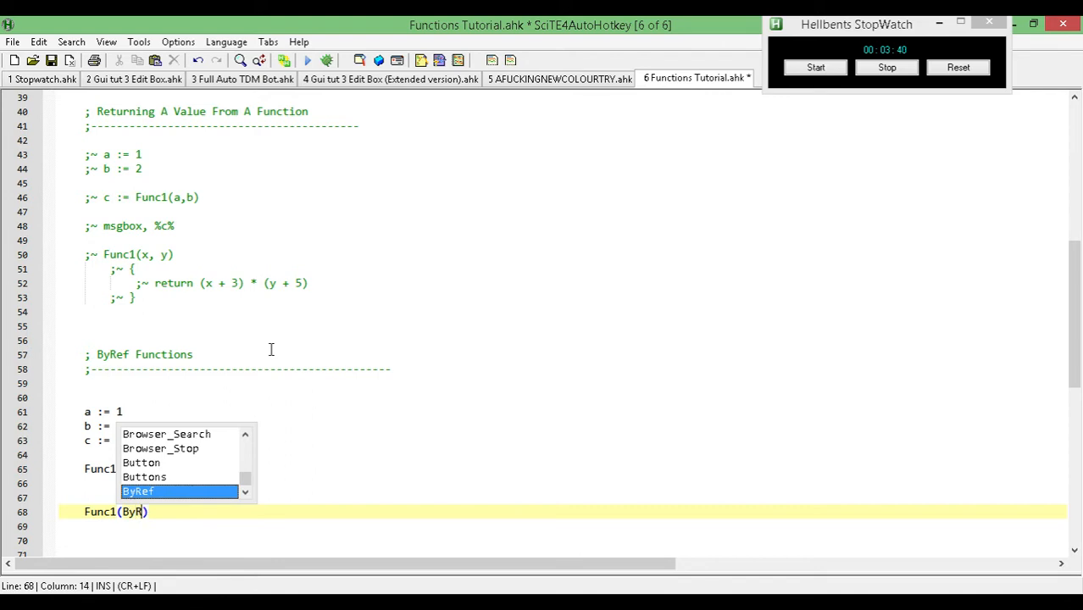
text(ef x,)
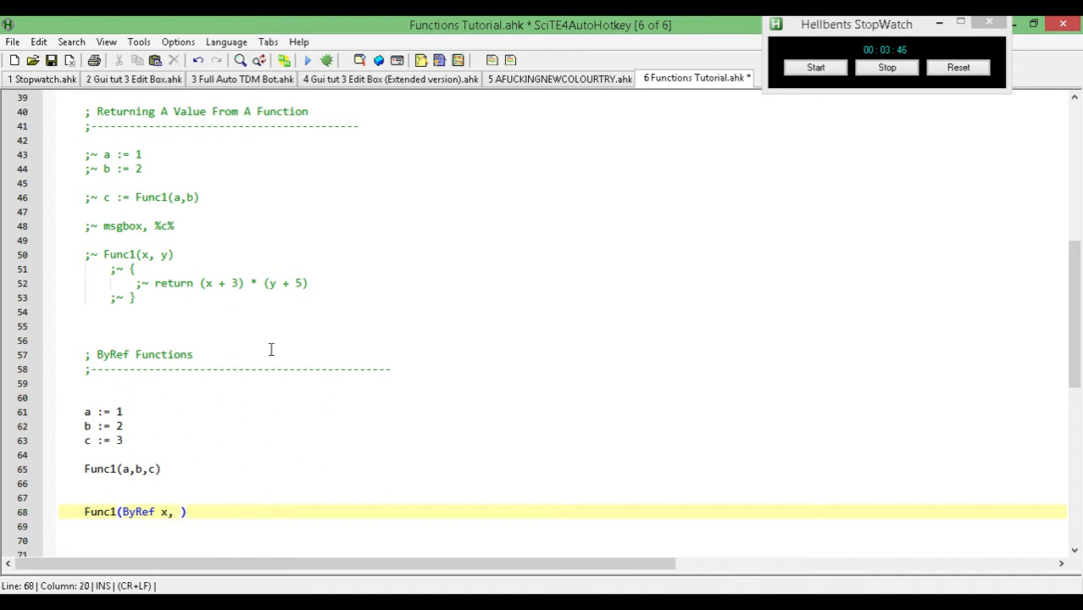
text(ByRef)
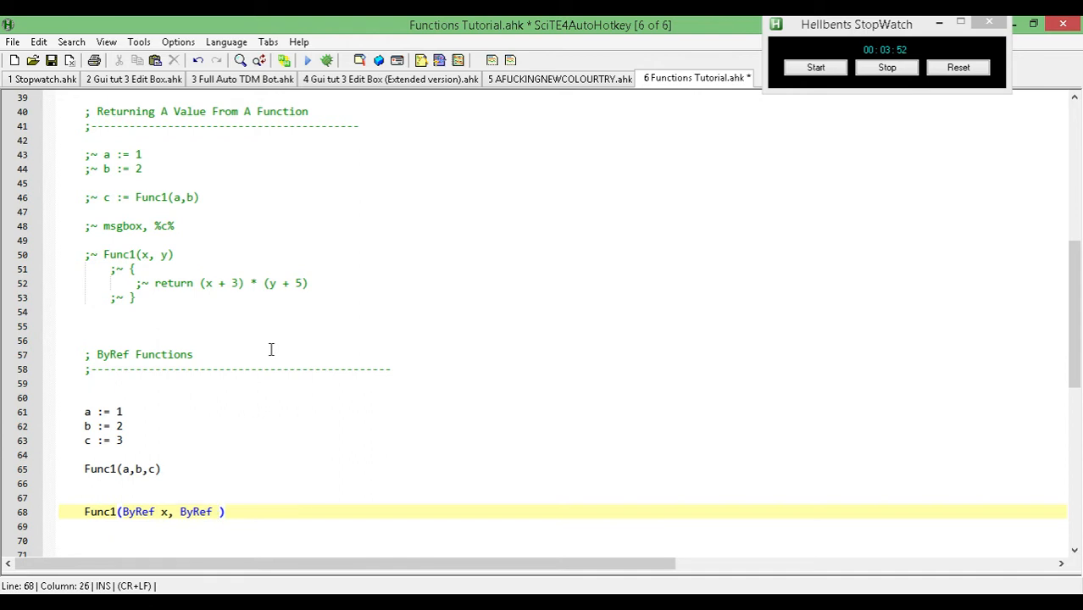
text(y,)
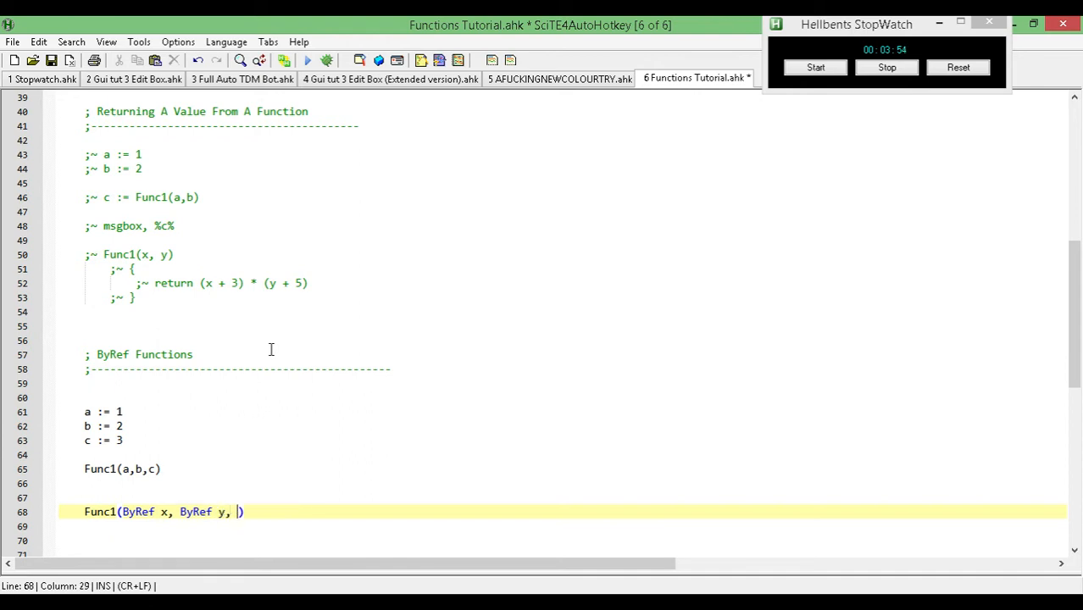
text(ByRef)
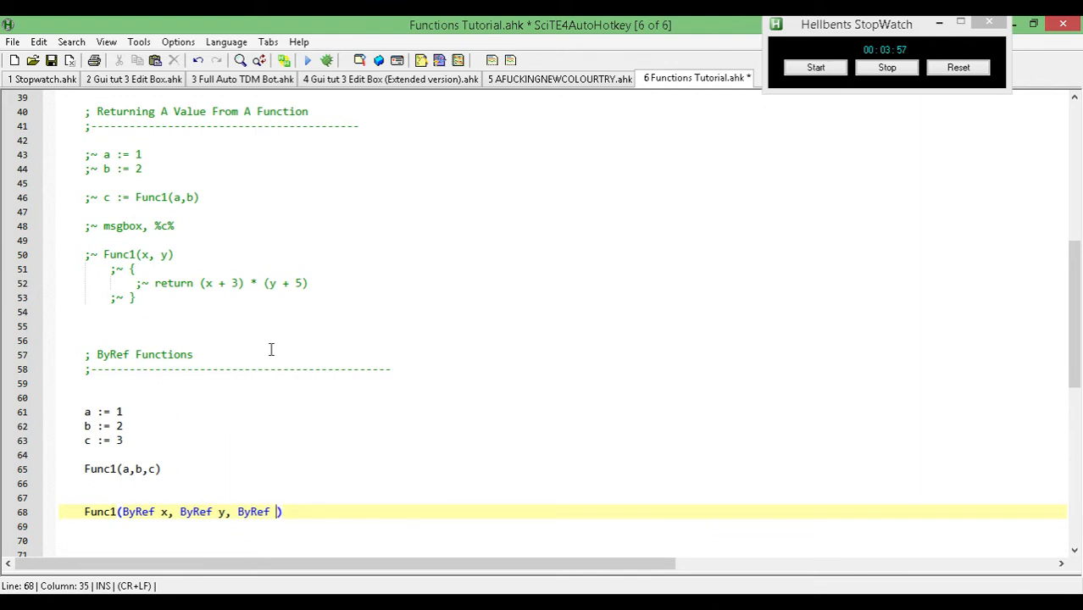
text(z)
click(563, 525)
text({)
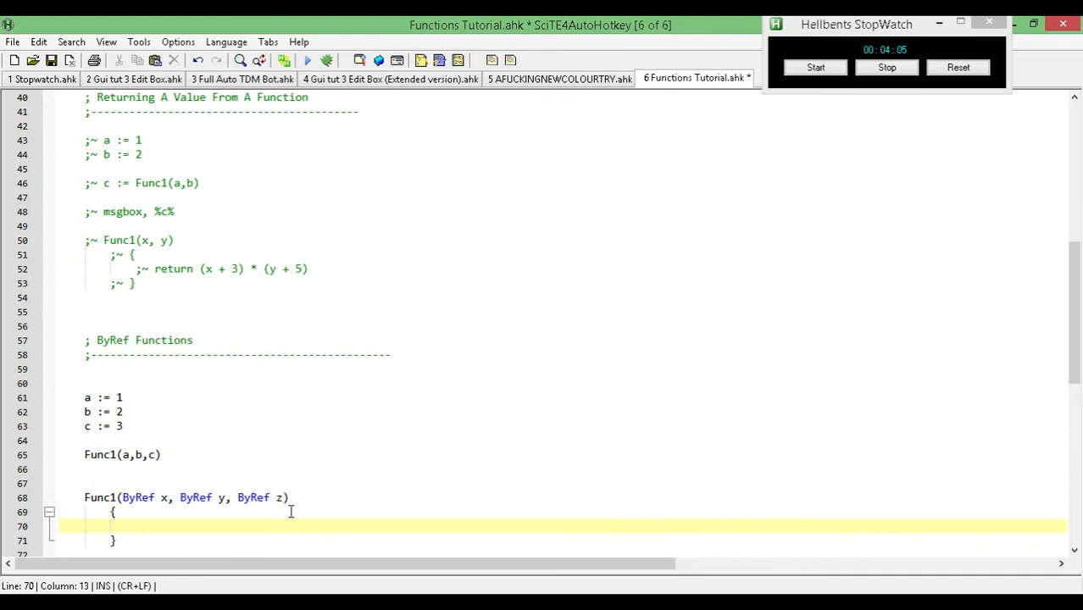
scroll(down, 3)
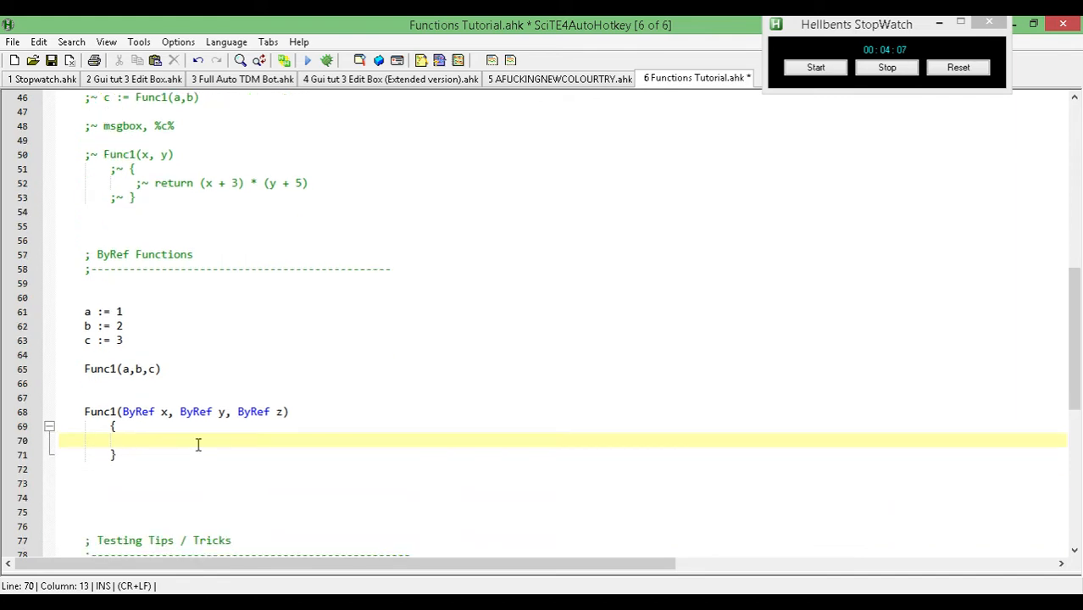
click(128, 412)
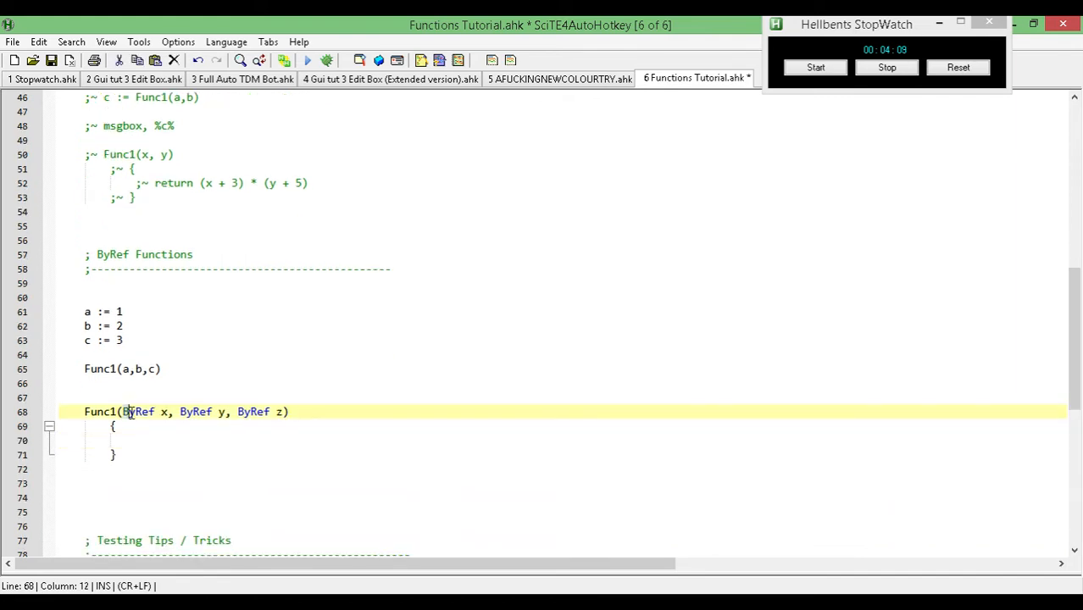
double_click(139, 412)
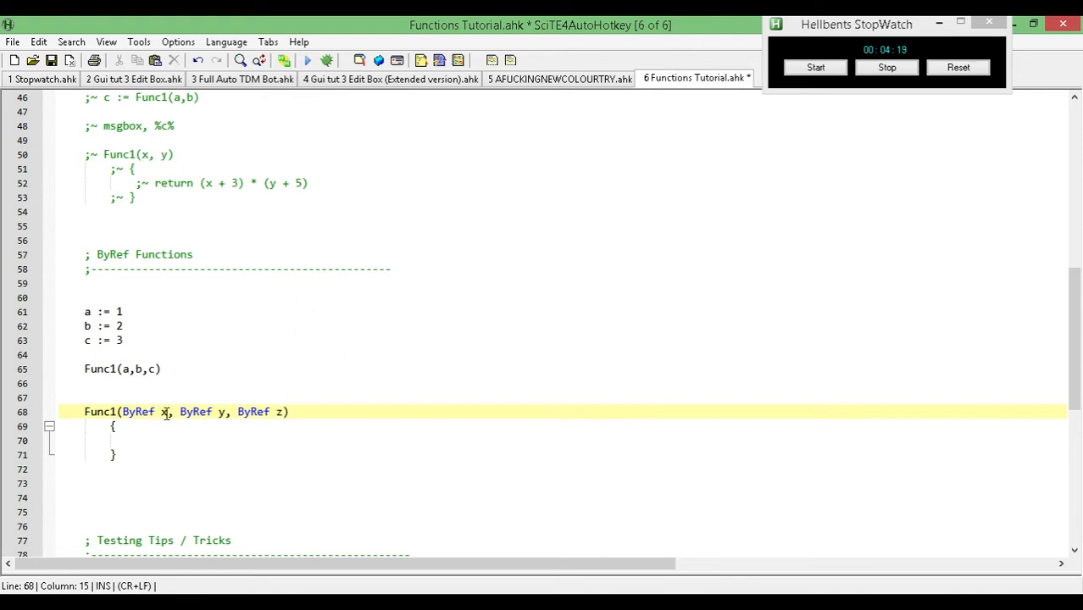
click(125, 368)
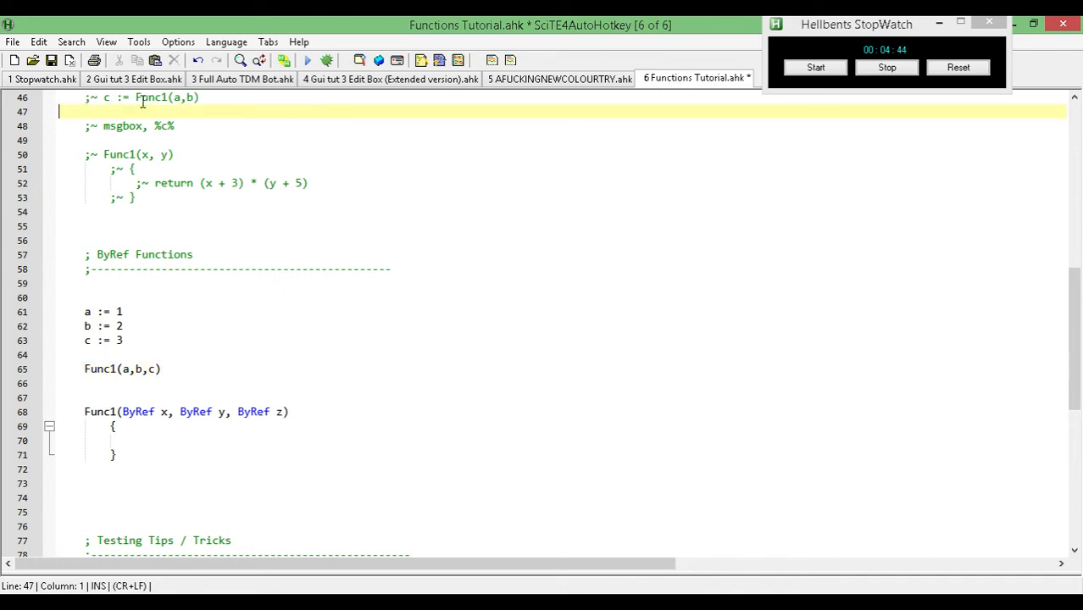
click(178, 441)
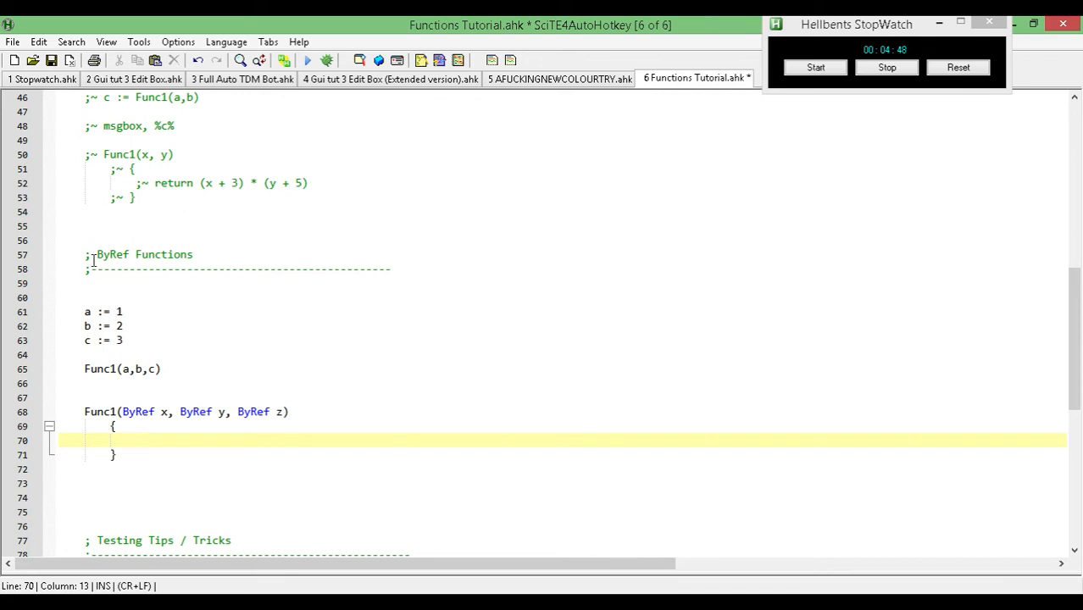
click(64, 111)
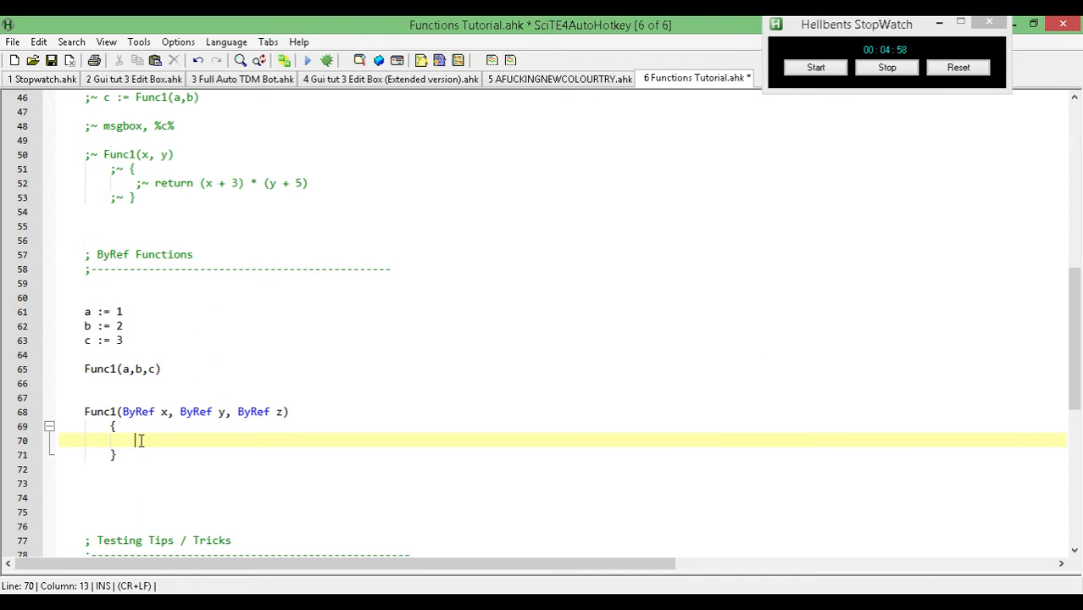
Fill Func1's body with x := "One", y := "Two", z := "Three" and save.
text(x)
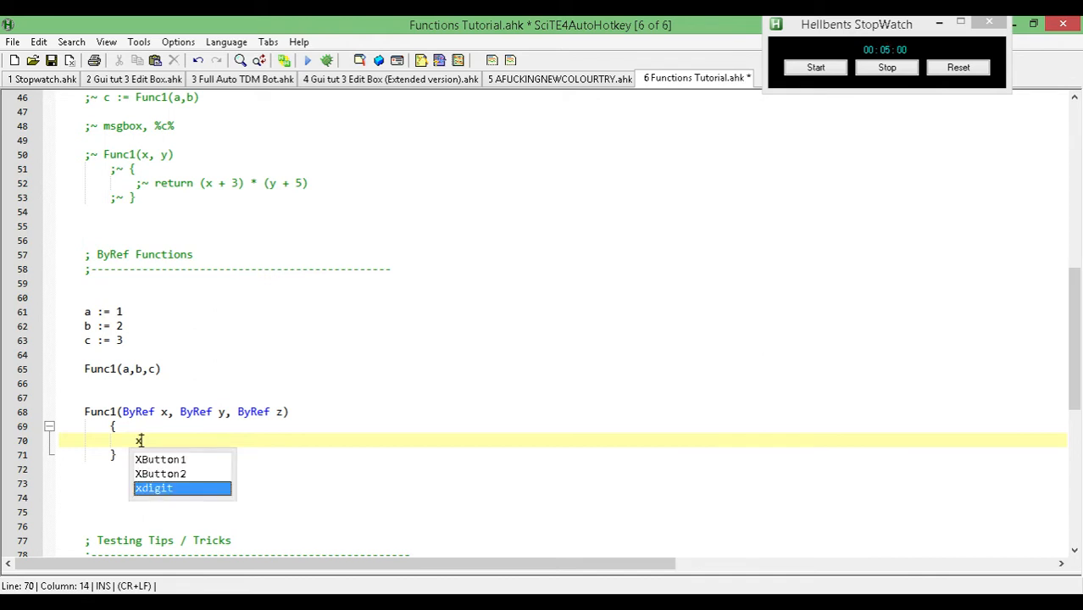
text(:=)
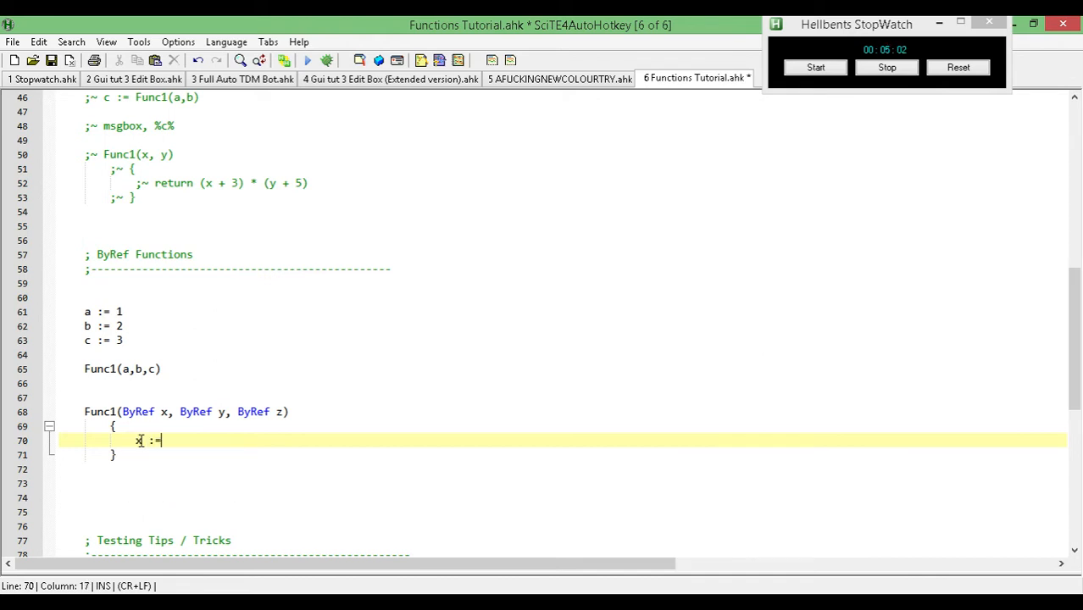
text("")
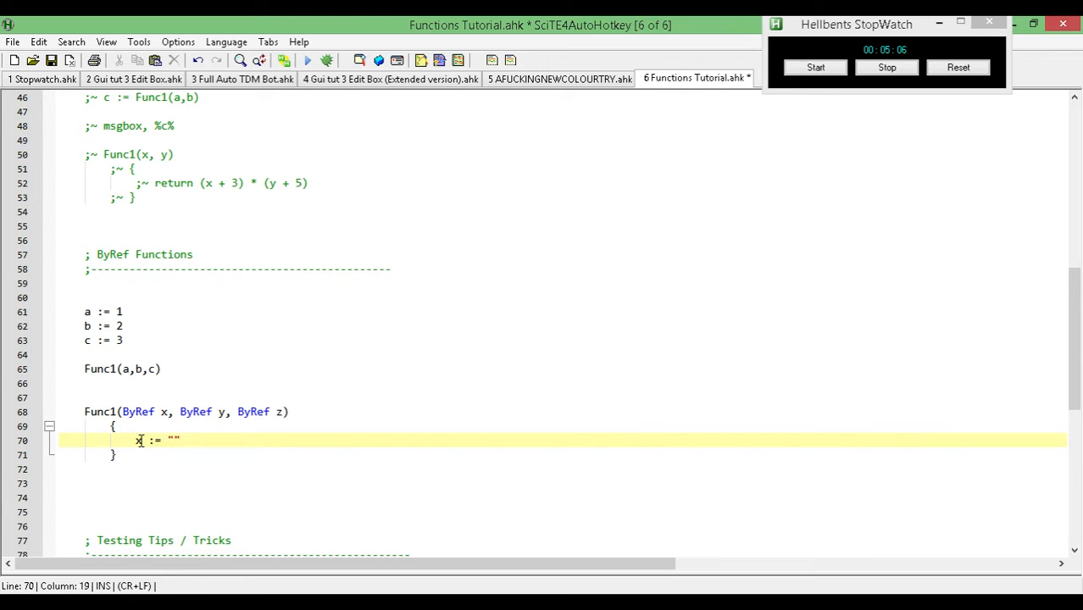
text(One)
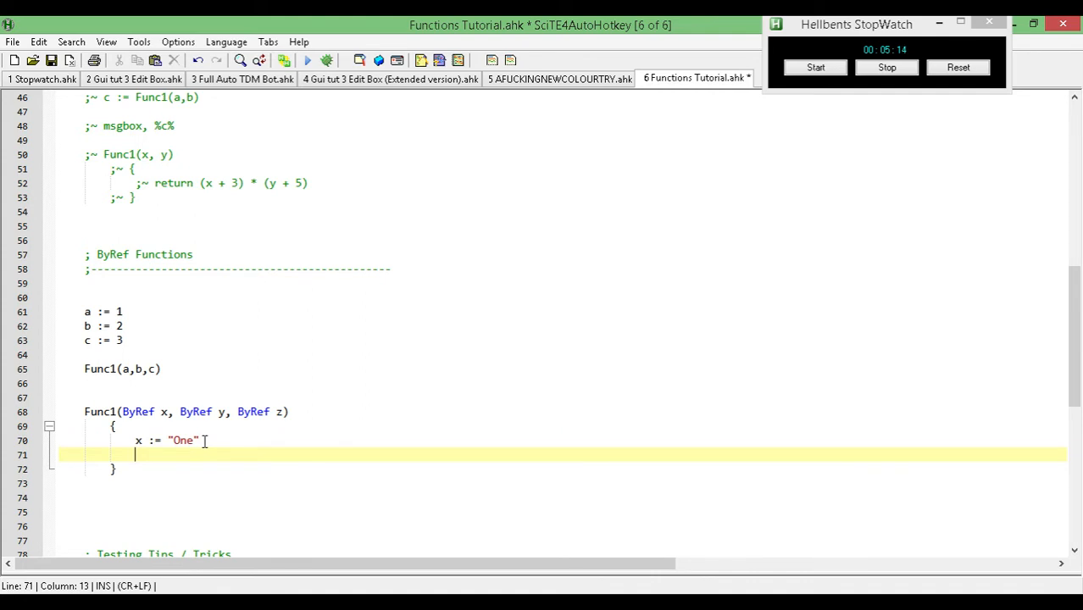
text(y)
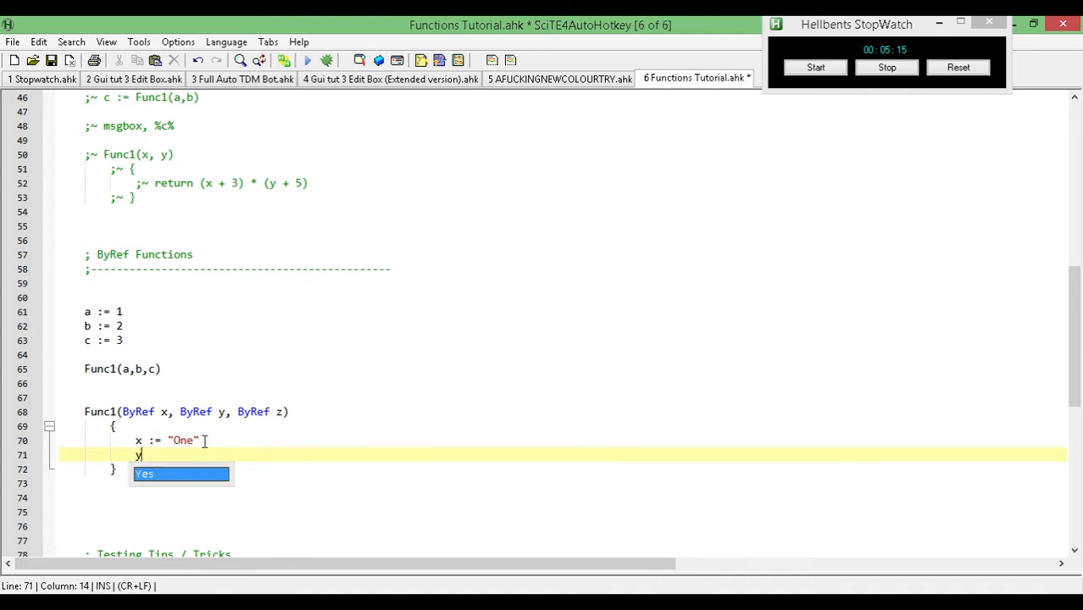
text(:=)
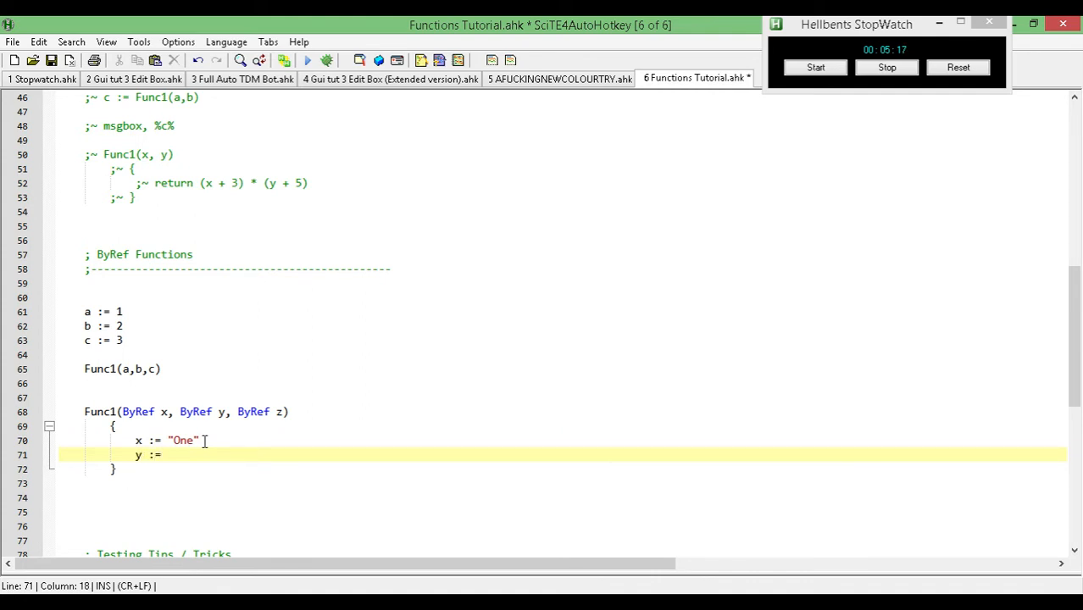
text("T)
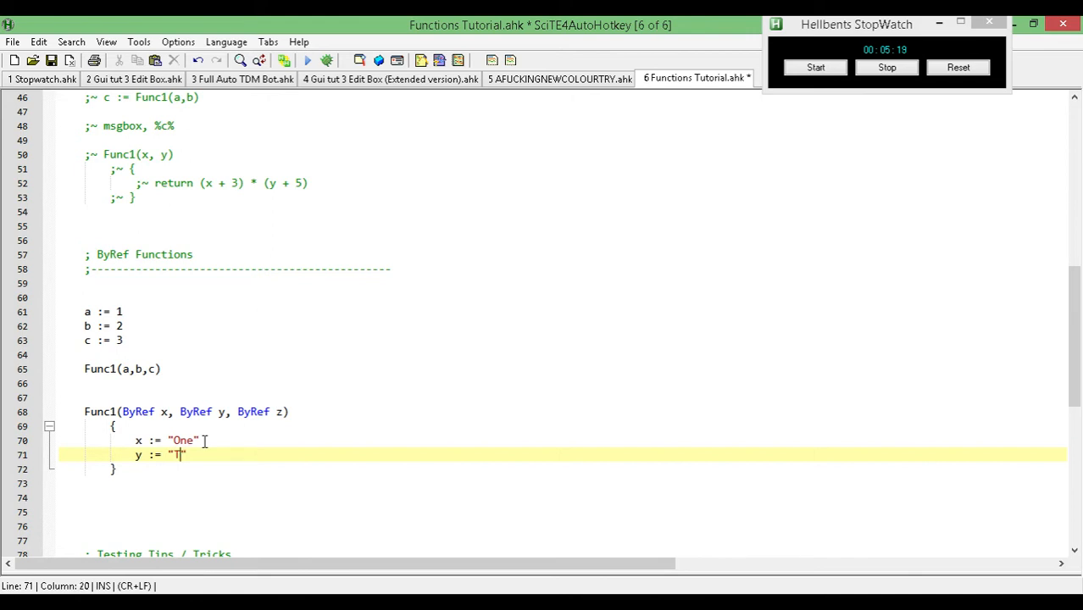
text(Two)
text(z)
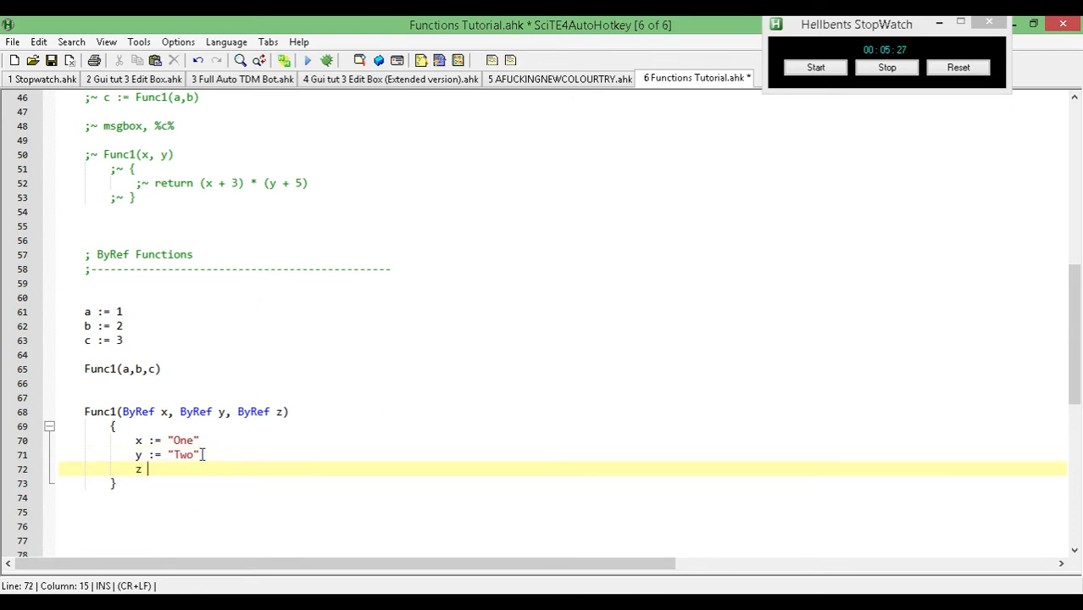
text(:=)
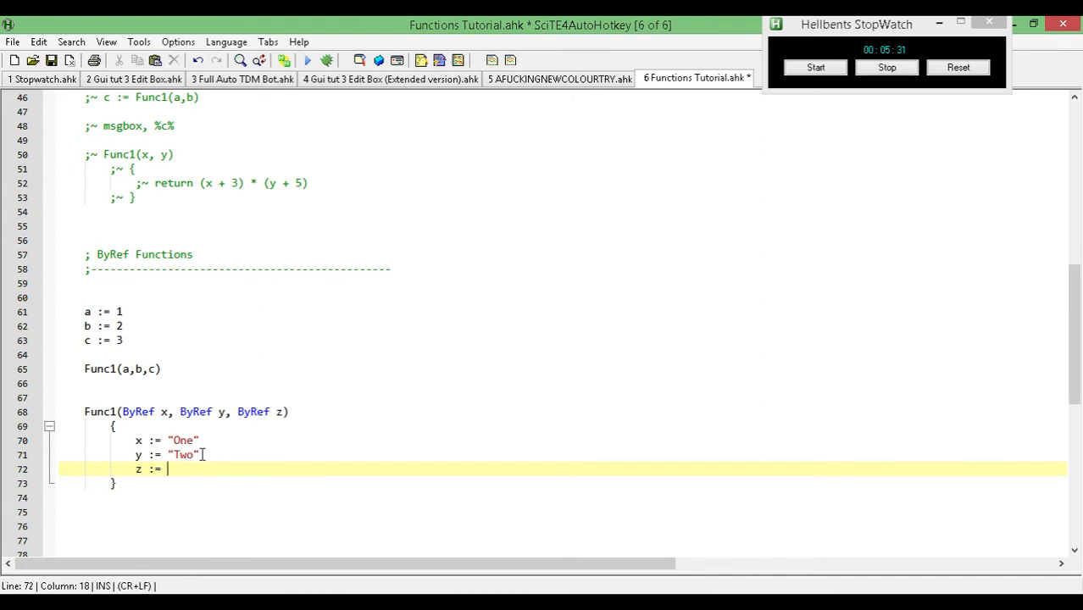
text(")
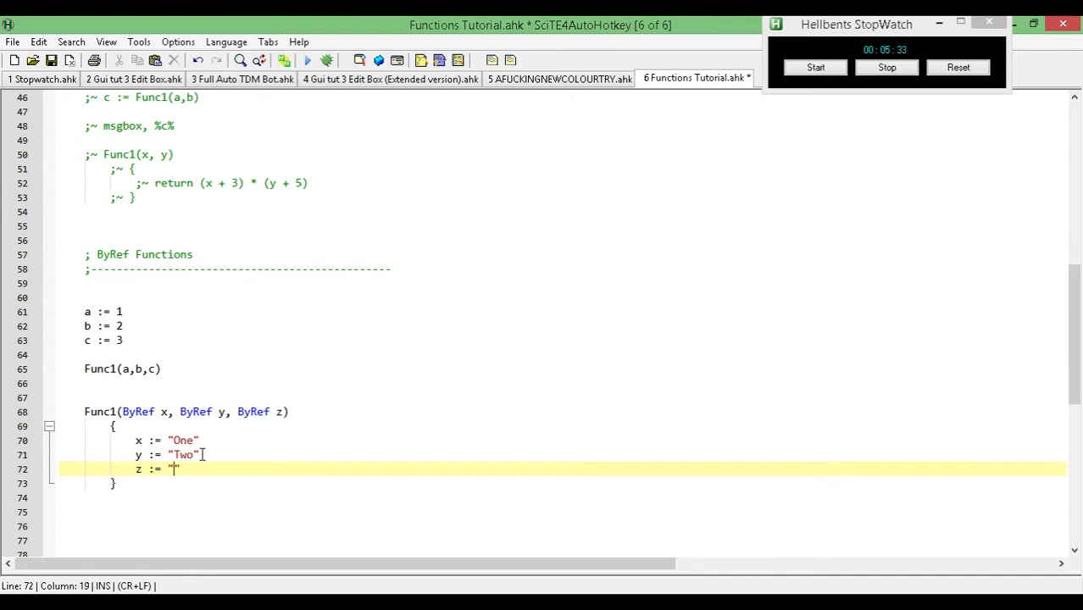
text(Three")
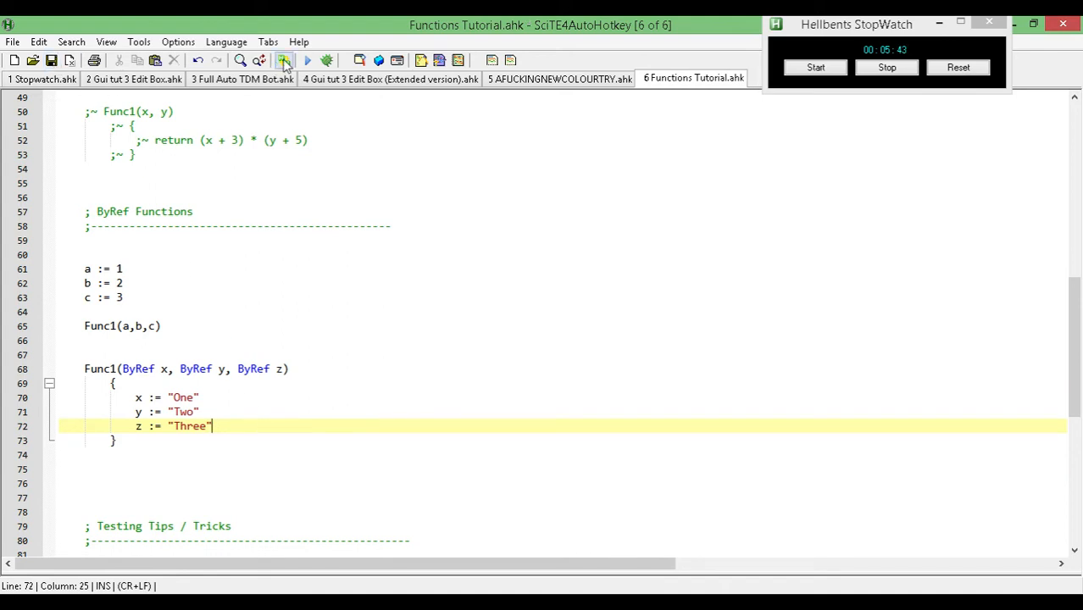
Run the script, then add 'msgbox, % a b c' below Func1(a,b,c).
click(308, 60)
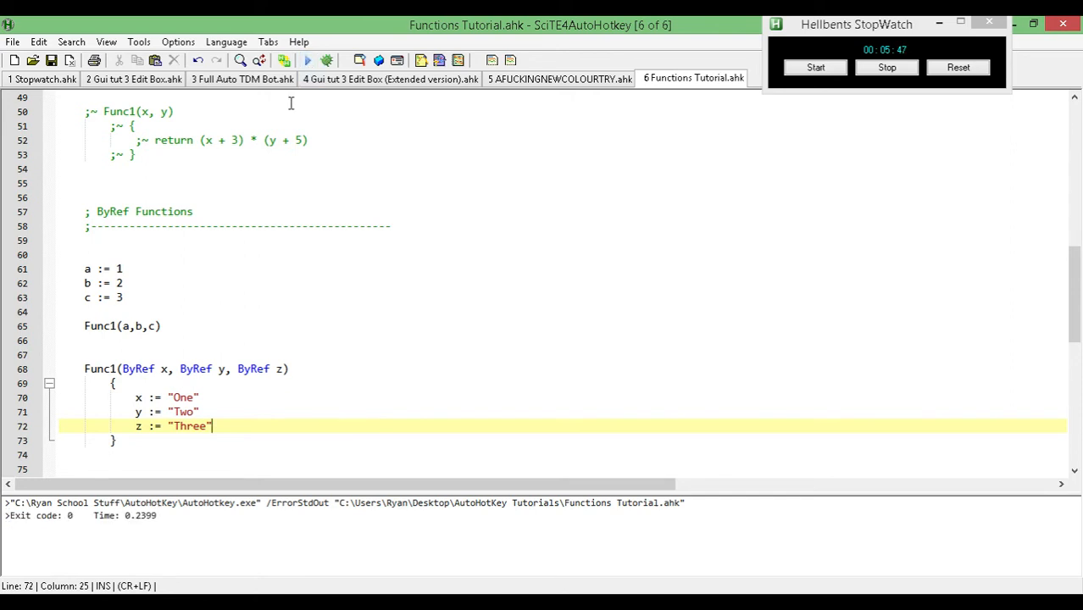
click(84, 340)
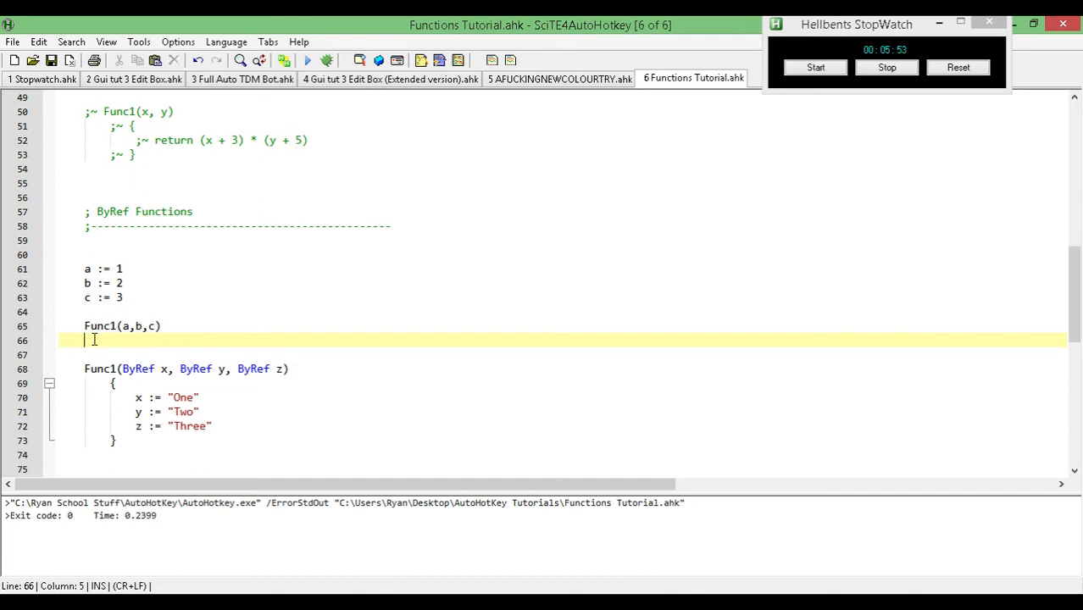
text(msgb)
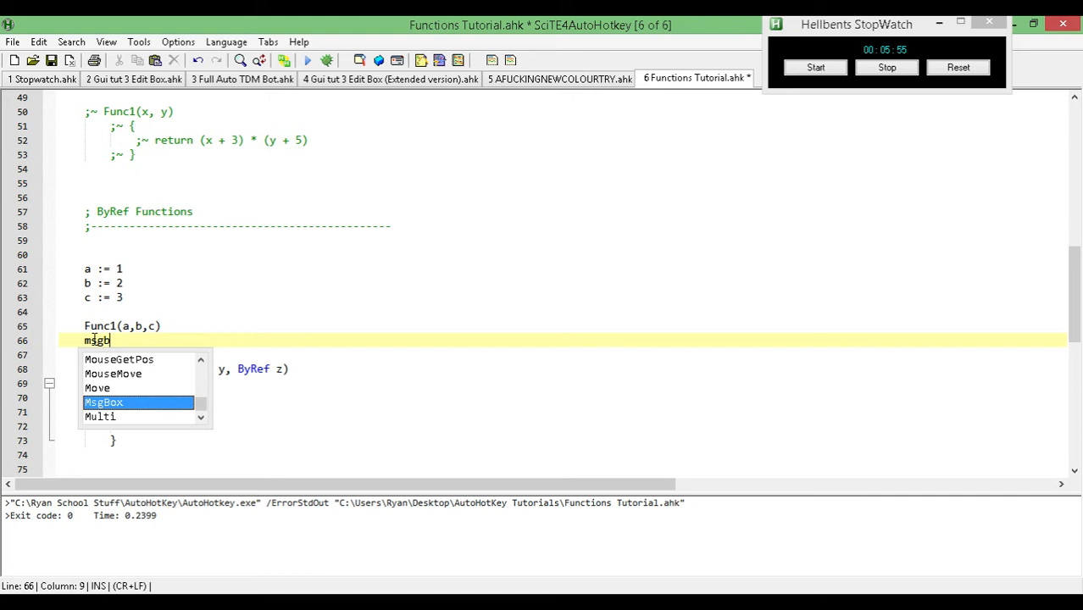
text(ox)
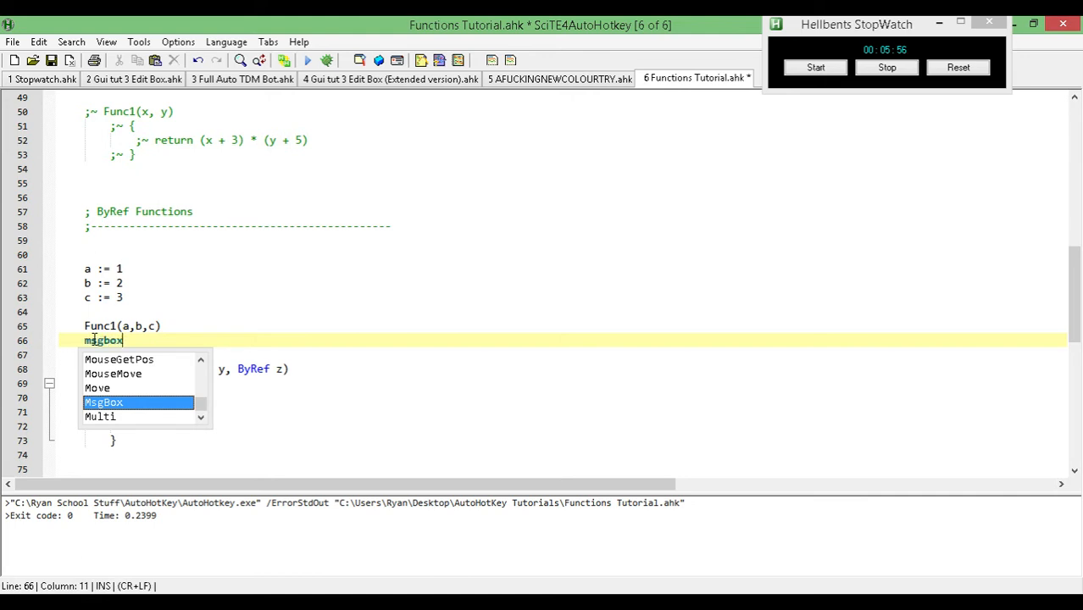
text(,)
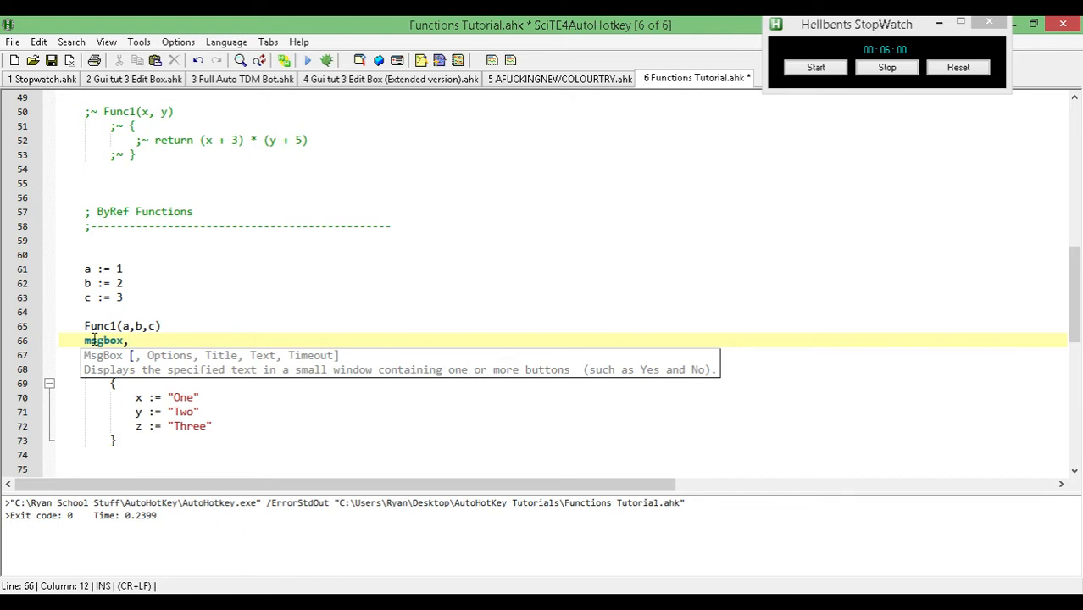
text(%%)
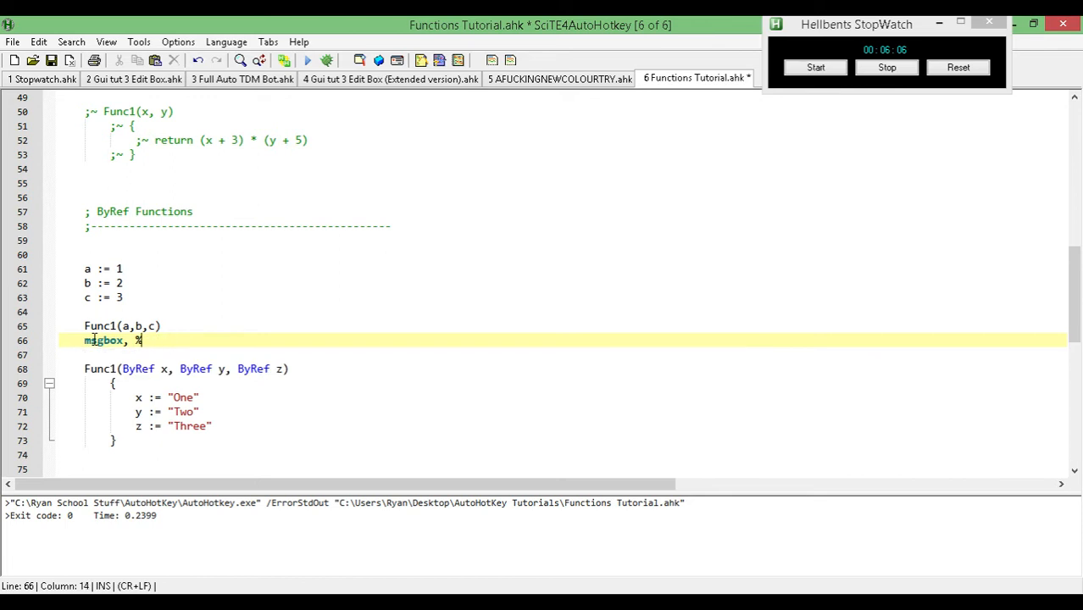
text(a b c)
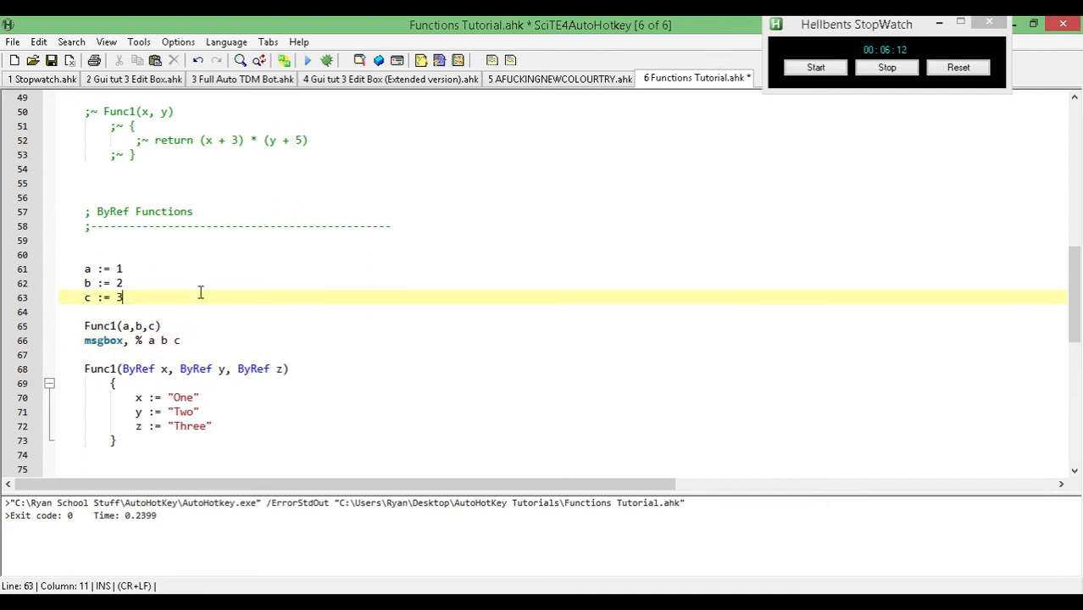
Run the saved script and drag the OneTwoThree message box aside.
click(51, 60)
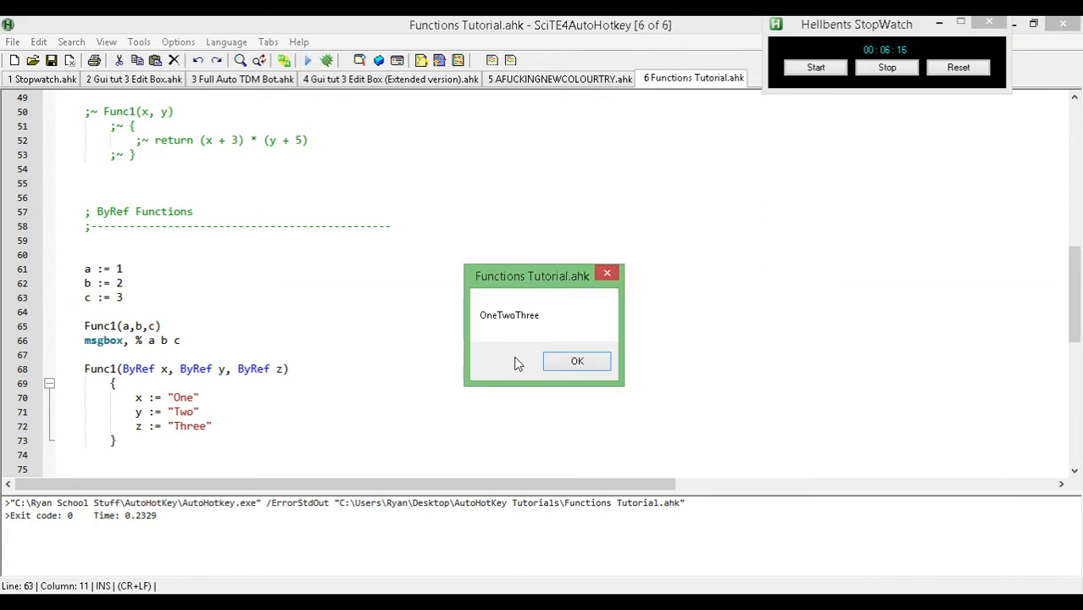
click(577, 362)
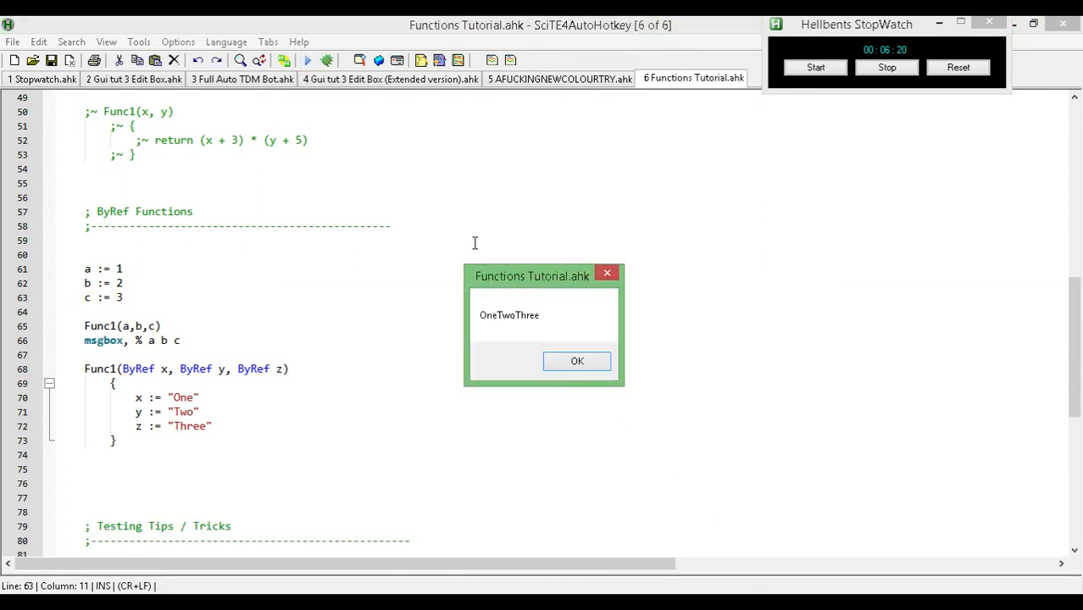
drag(531, 275, 392, 267)
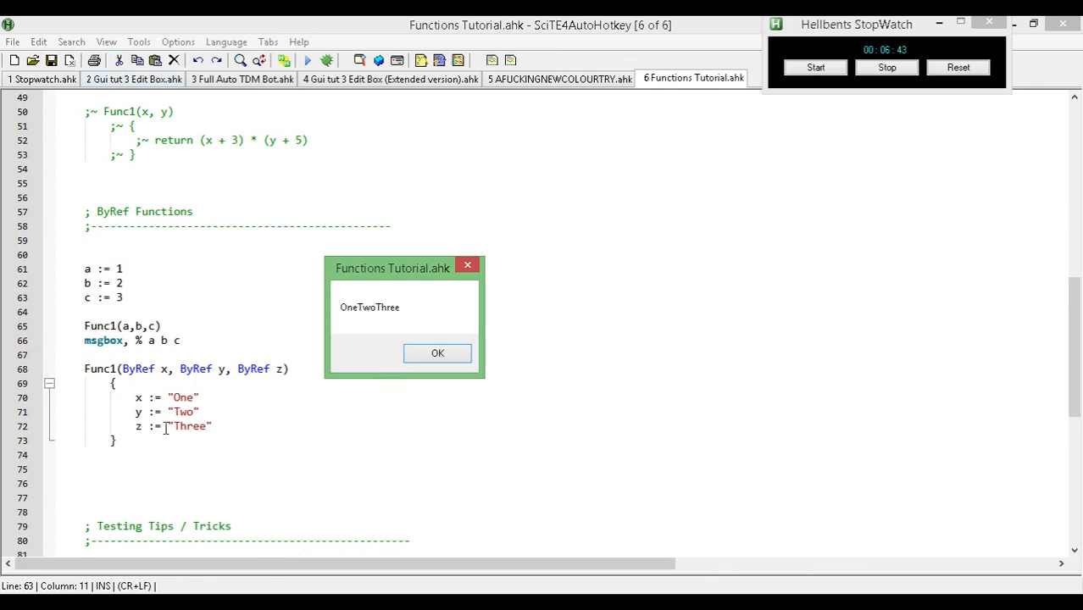
drag(393, 268, 386, 356)
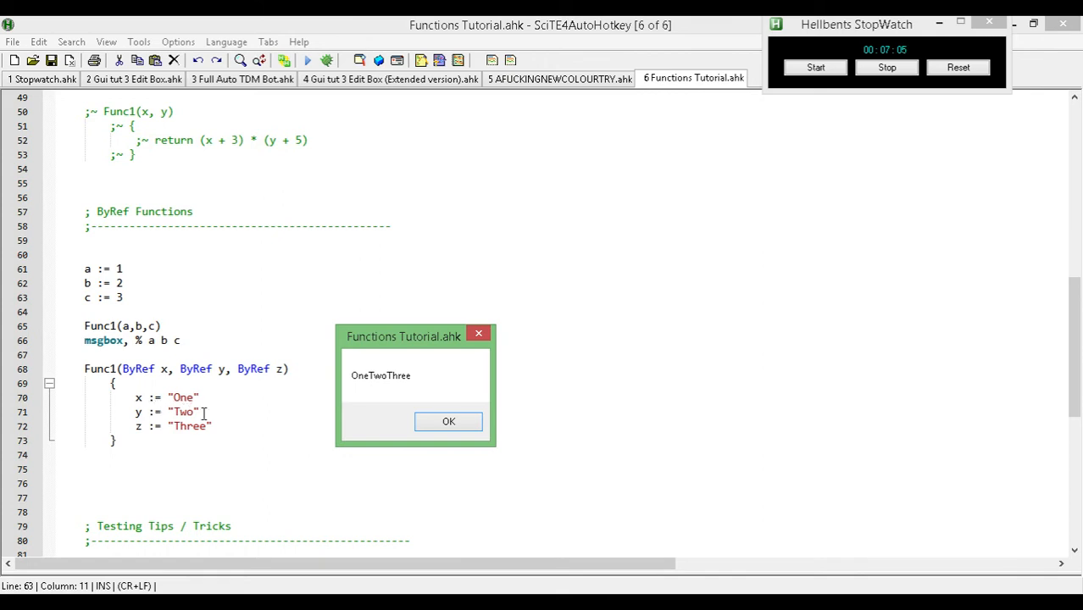
mouse_move(254, 420)
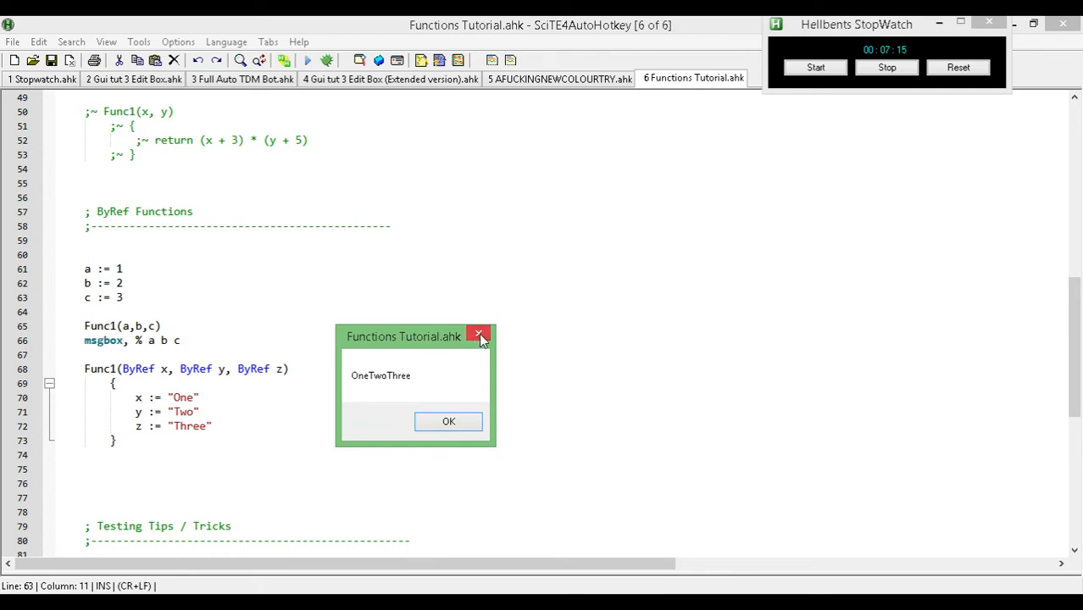
mouse_move(480, 336)
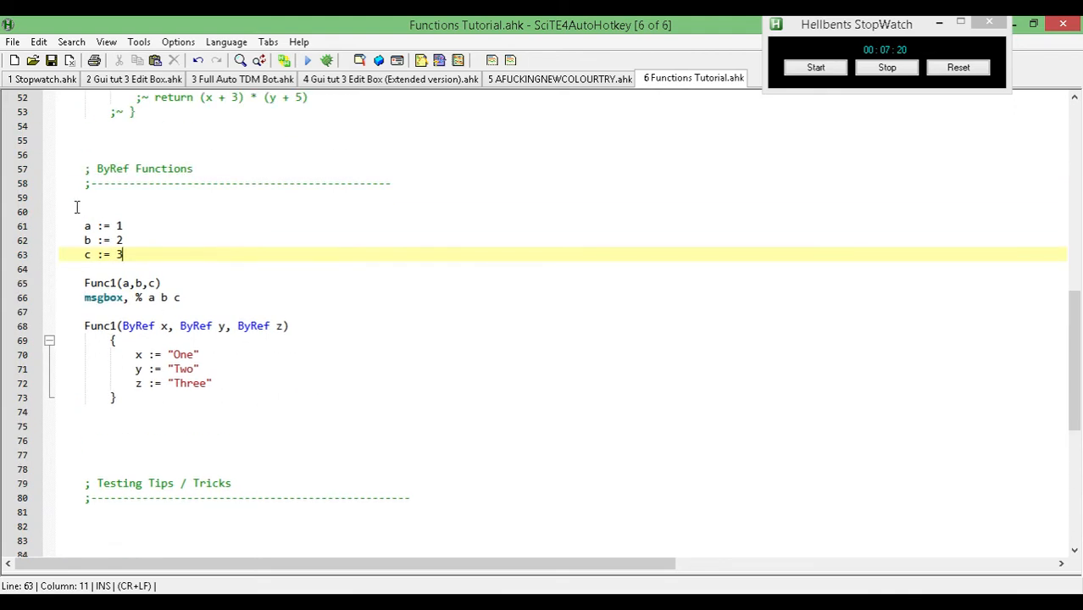
Select and comment out the ByRef example code, then place the caret under Testing Tips.
drag(121, 254, 180, 412)
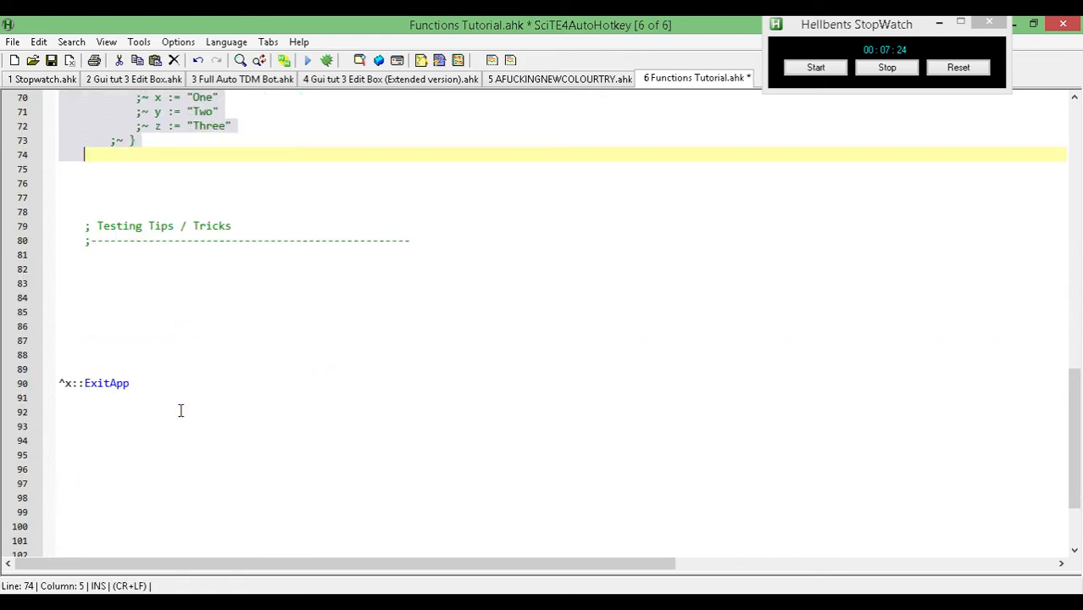
click(104, 282)
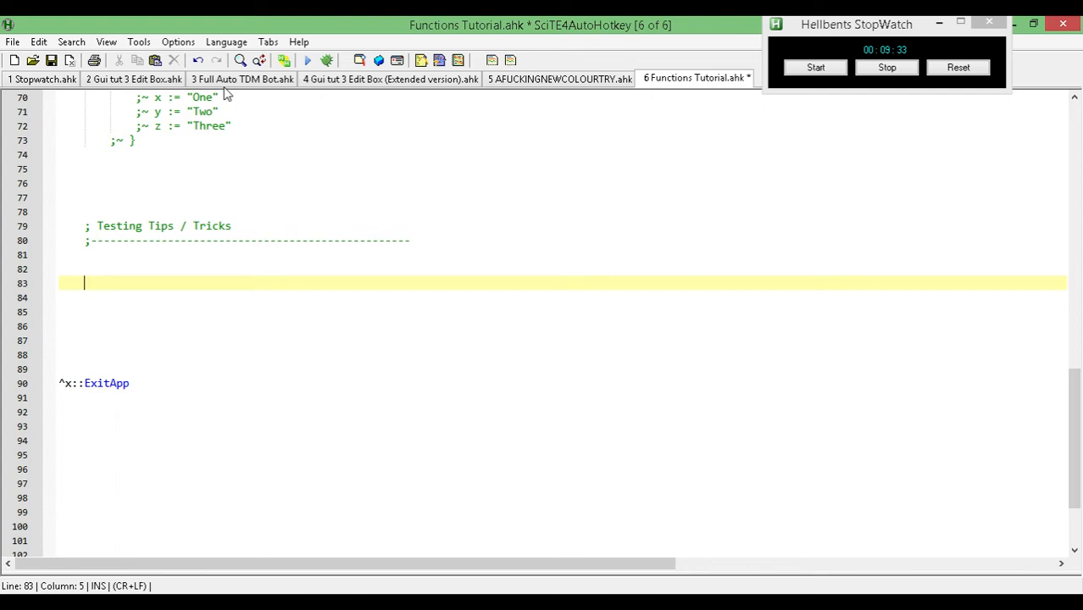
mouse_move(243, 79)
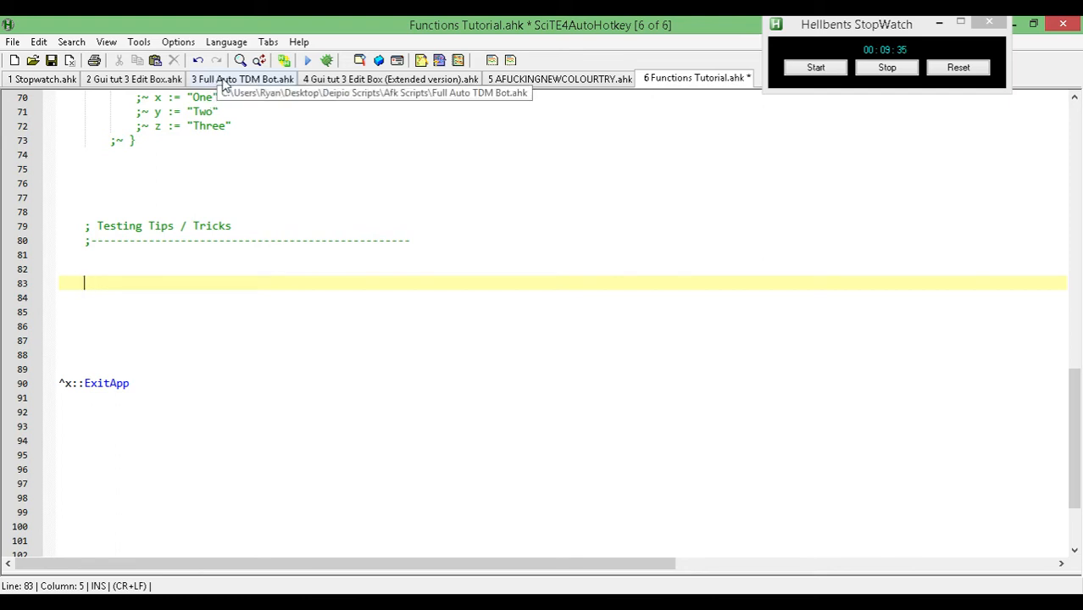
Switch to the '3 Full Auto TDM Bot.ahk' tab and scroll through its functions.
click(243, 78)
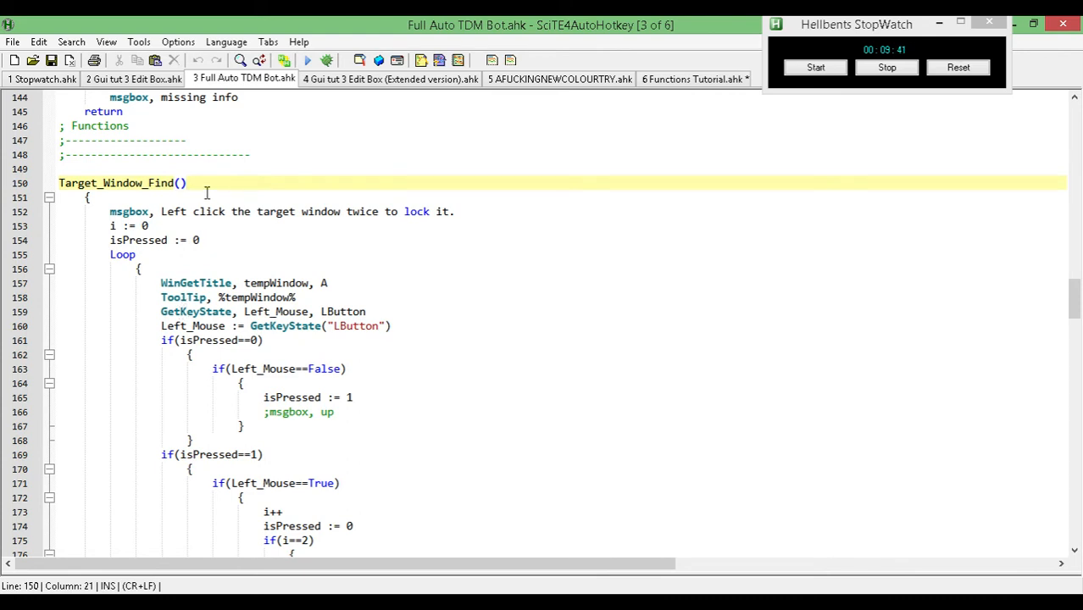
mouse_move(247, 203)
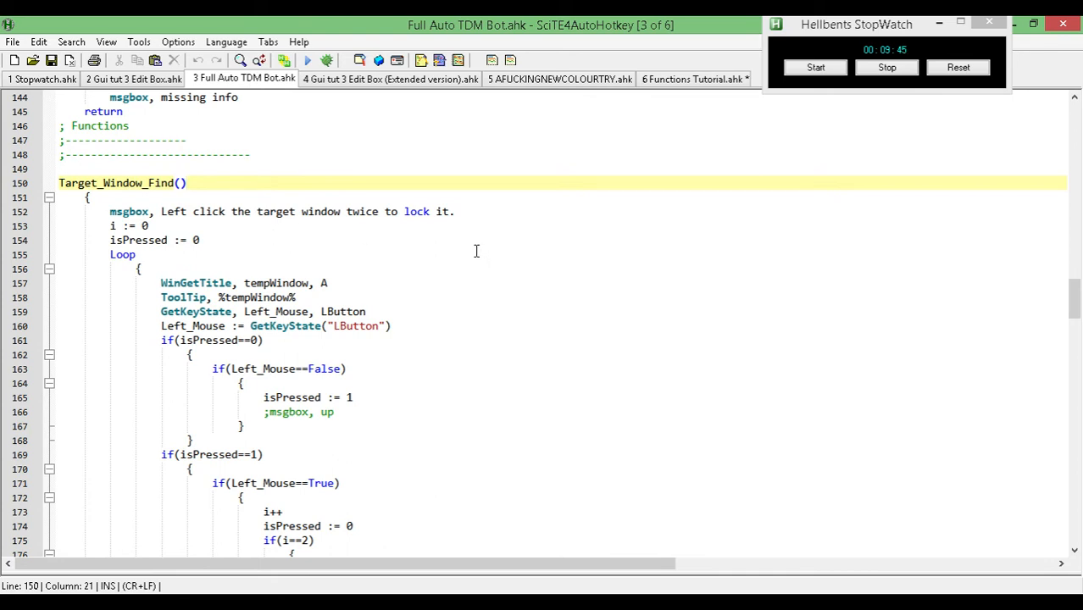
mouse_move(565, 274)
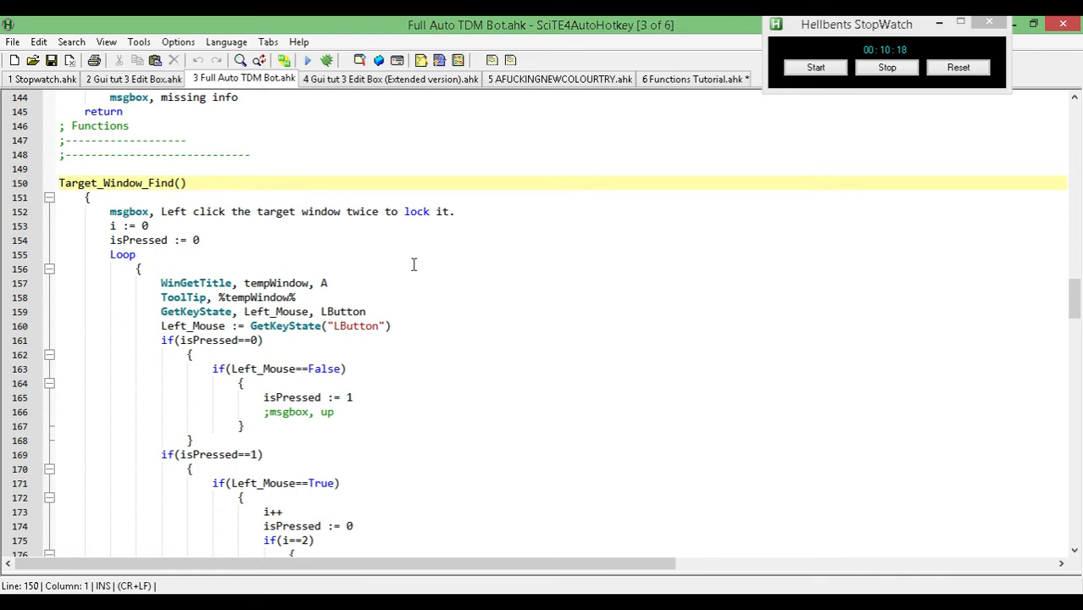
mouse_move(1059, 285)
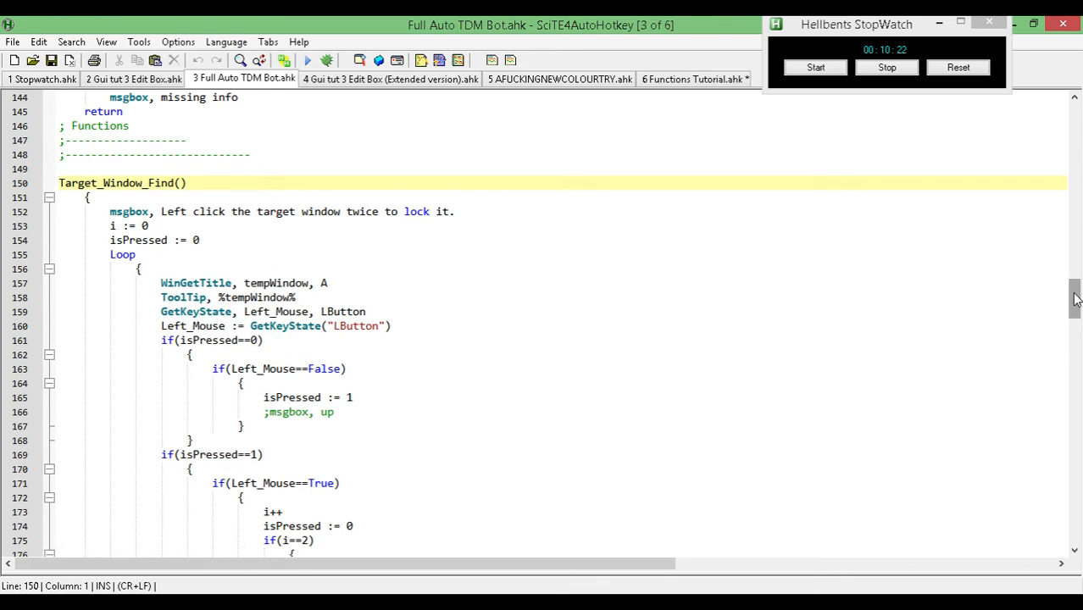
scroll(down, 3)
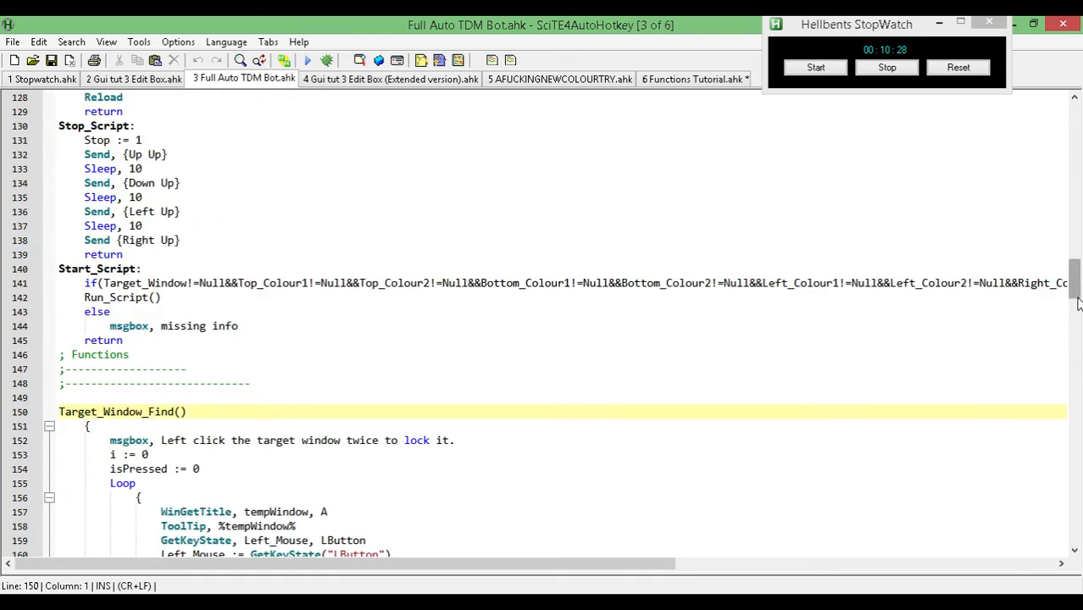
scroll(down, 3)
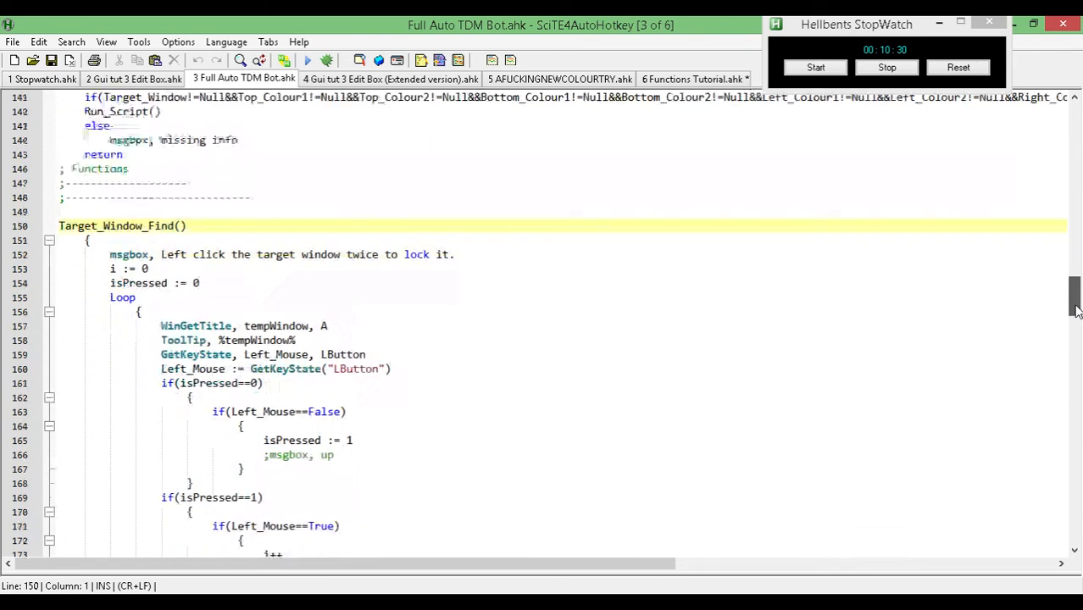
scroll(down, 3)
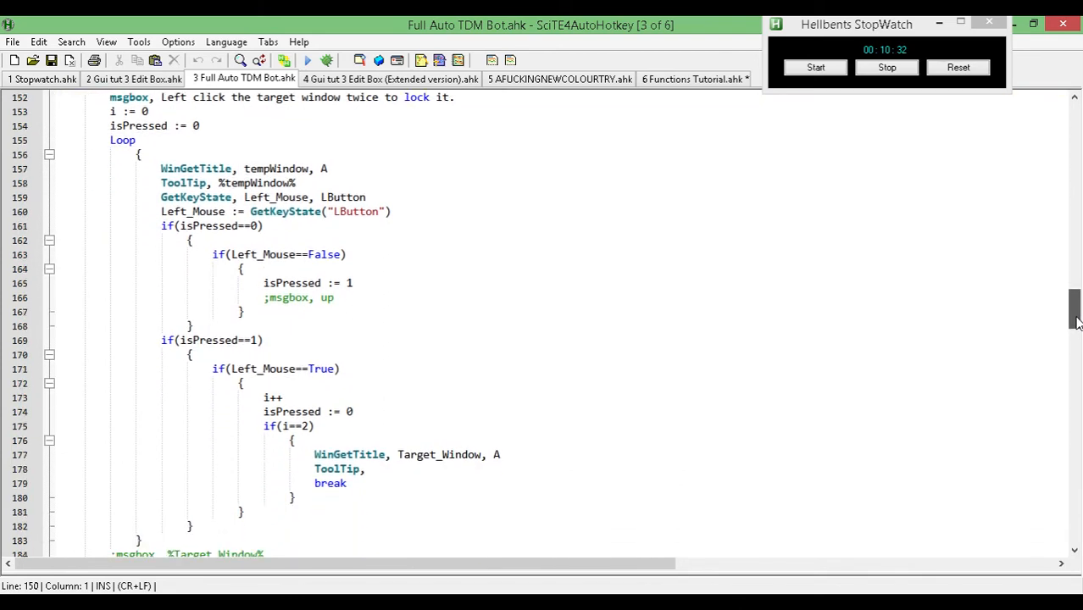
scroll(down, 3)
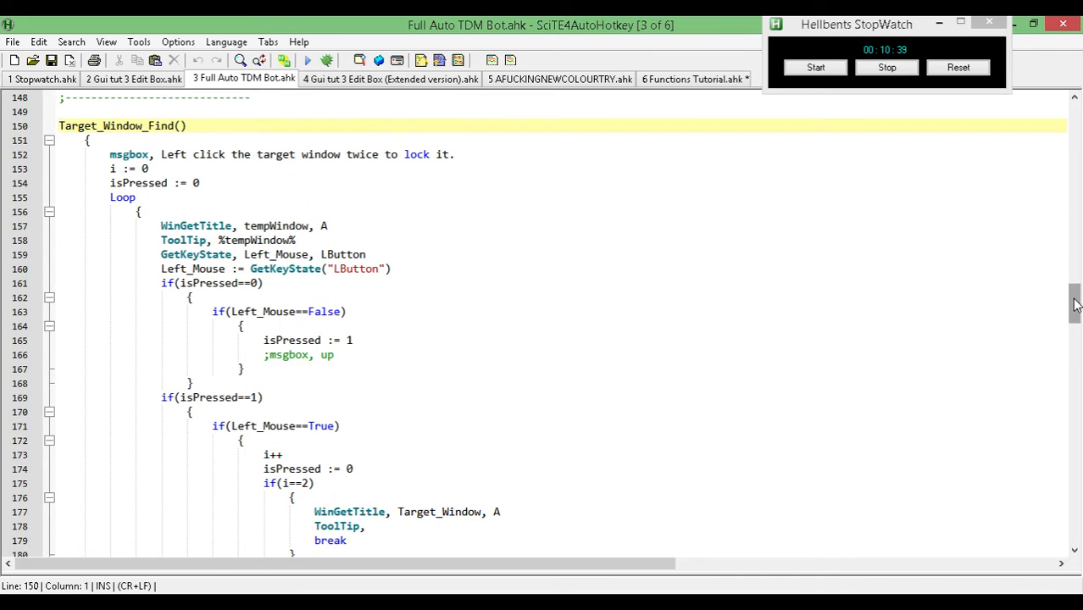
scroll(down, 3)
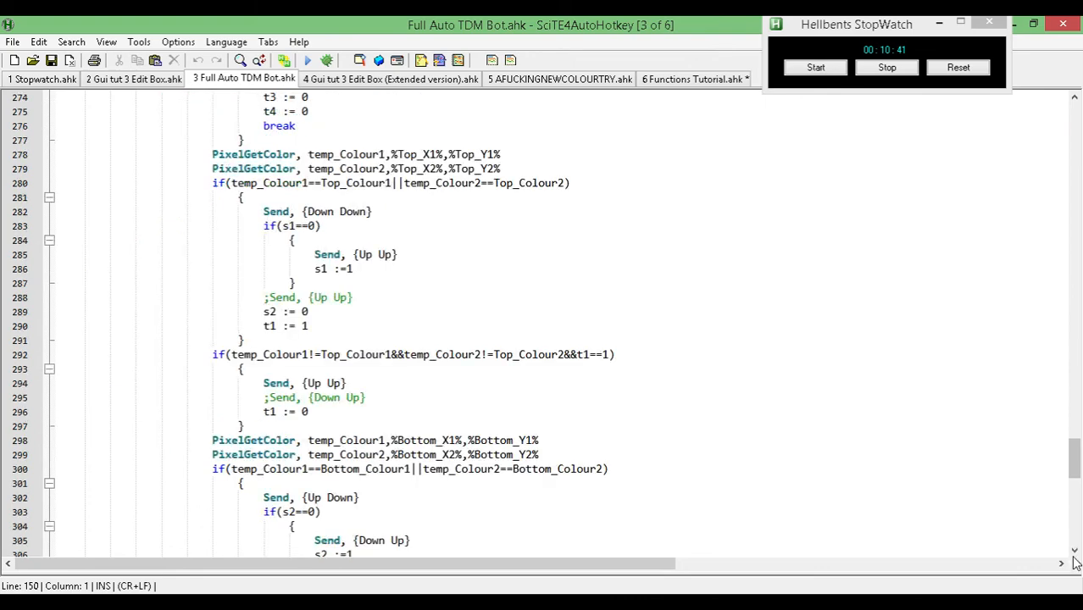
scroll(down, 3)
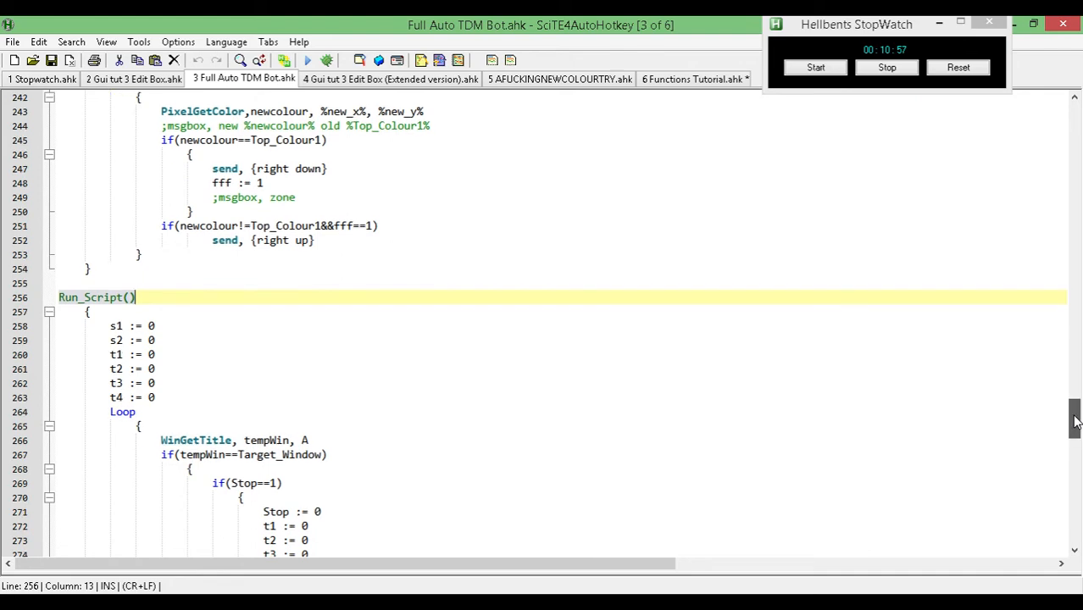
scroll(down, 3)
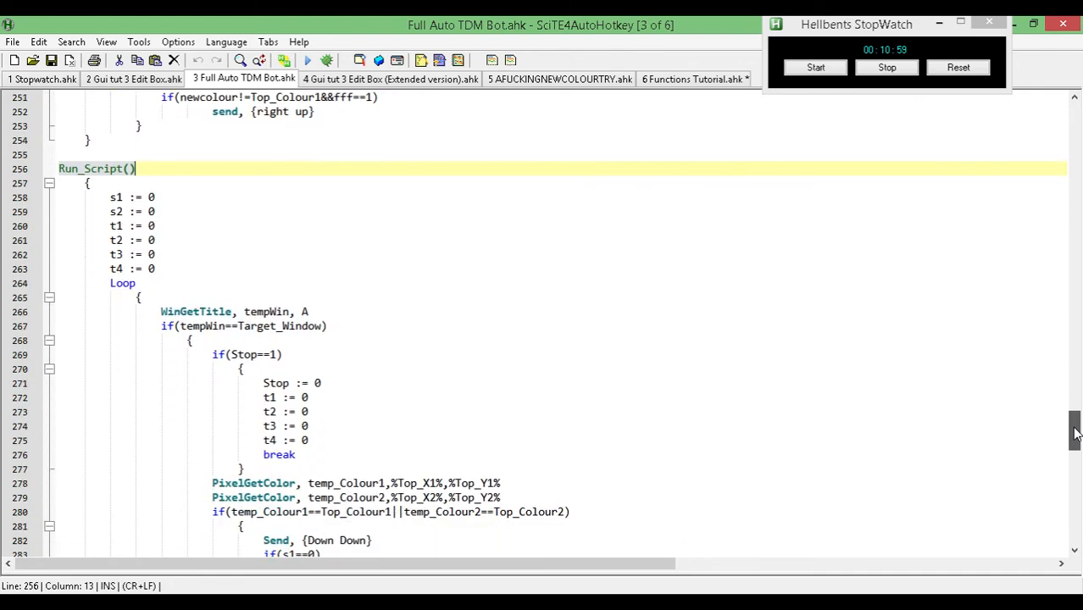
scroll(down, 3)
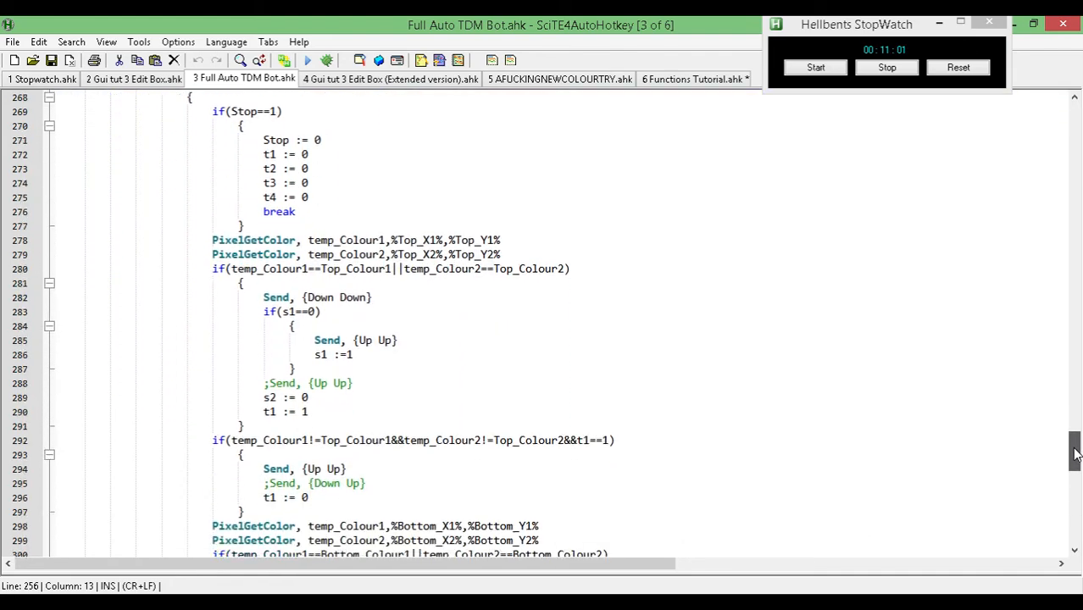
scroll(down, 3)
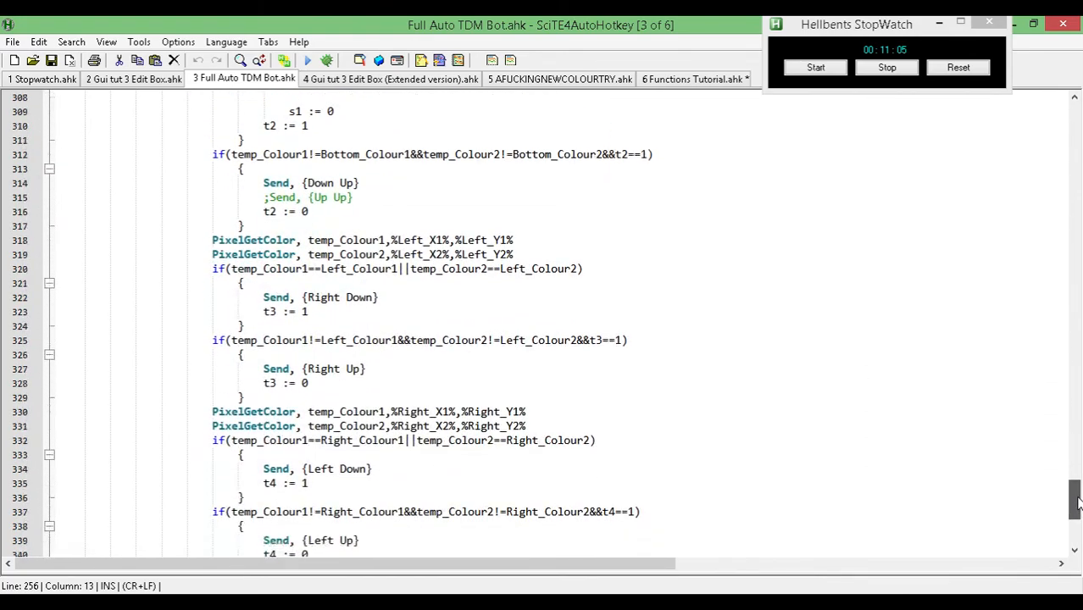
scroll(down, 3)
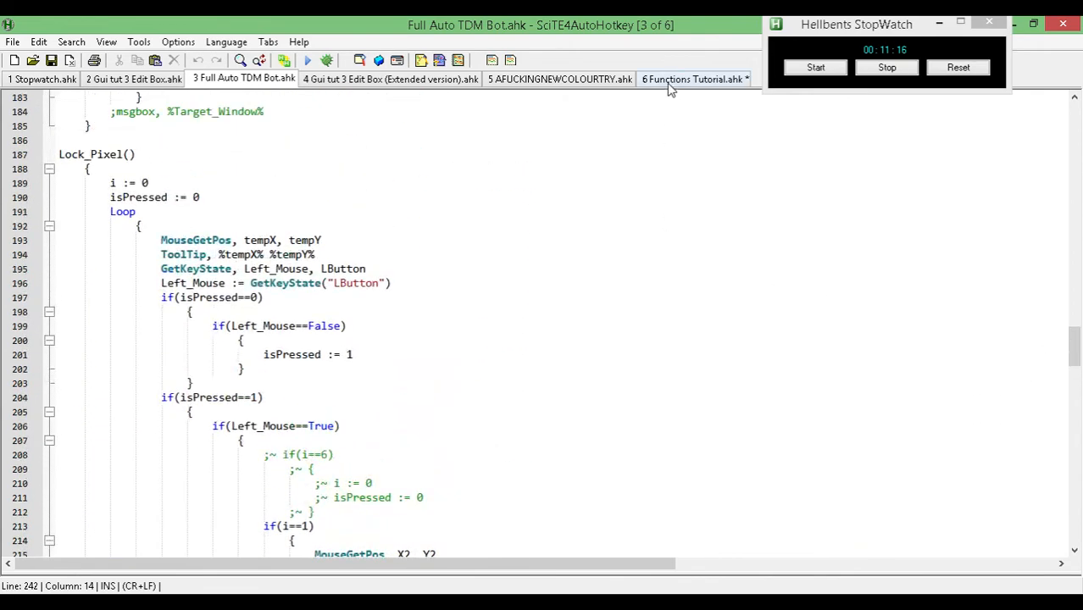
click(693, 78)
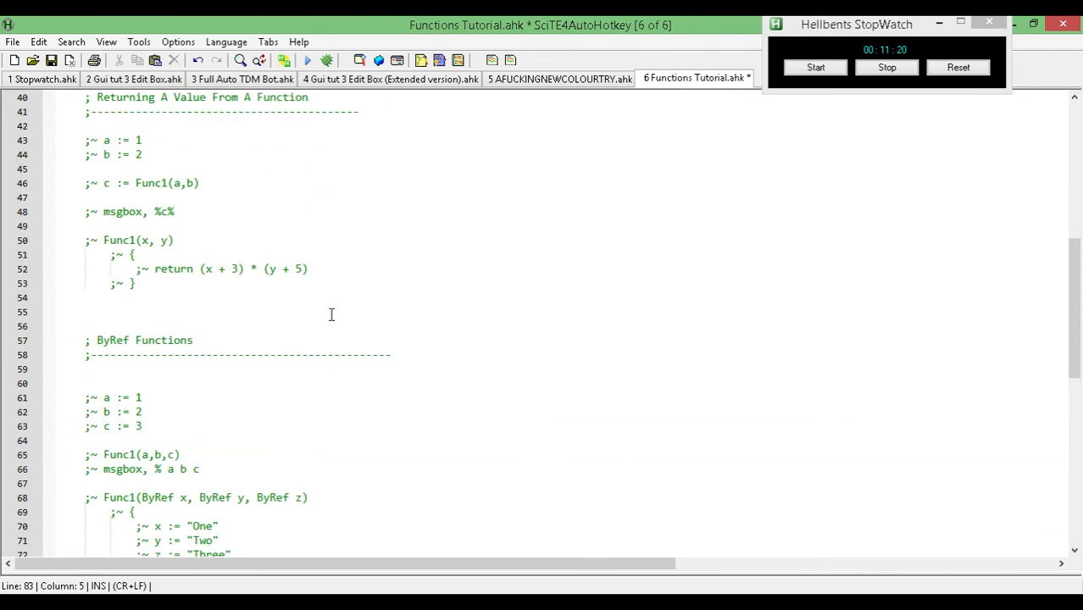
scroll(down, 3)
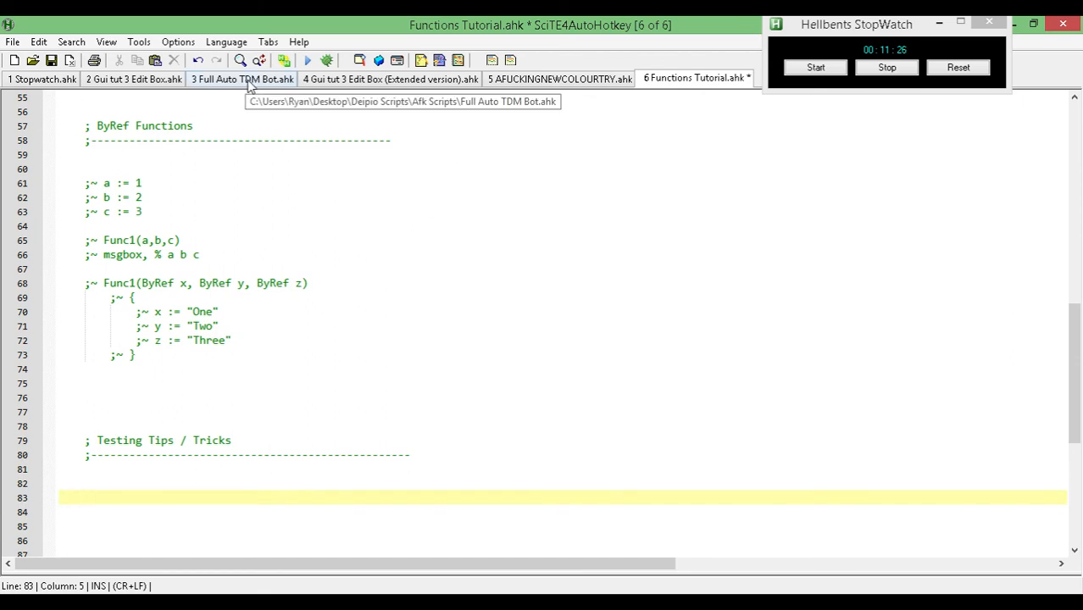
click(243, 78)
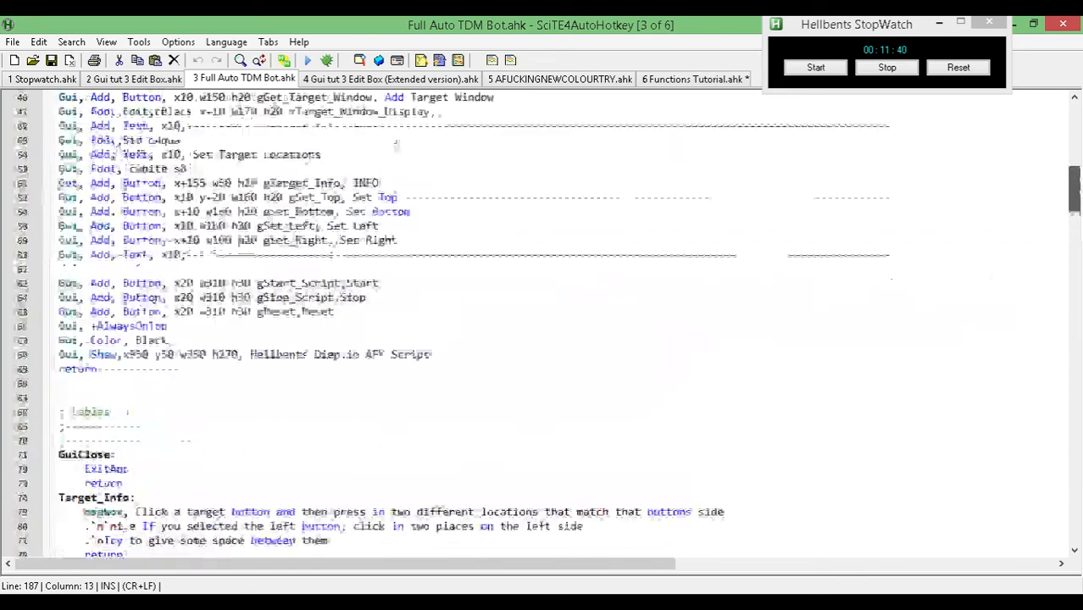
Scroll down and collapse the TDM Bot functions with their fold markers.
scroll(down, 3)
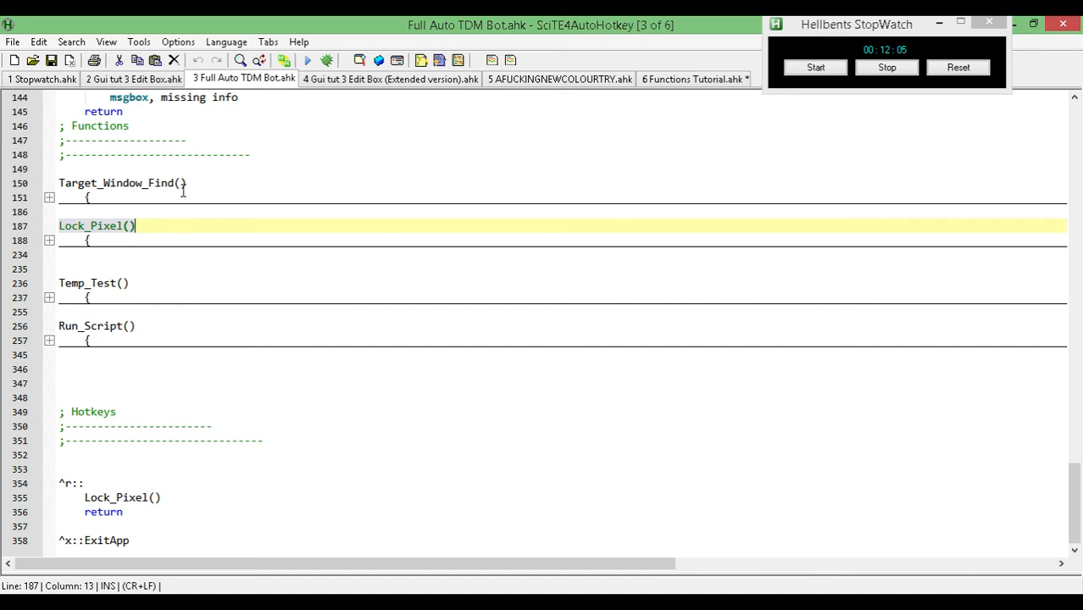
click(694, 78)
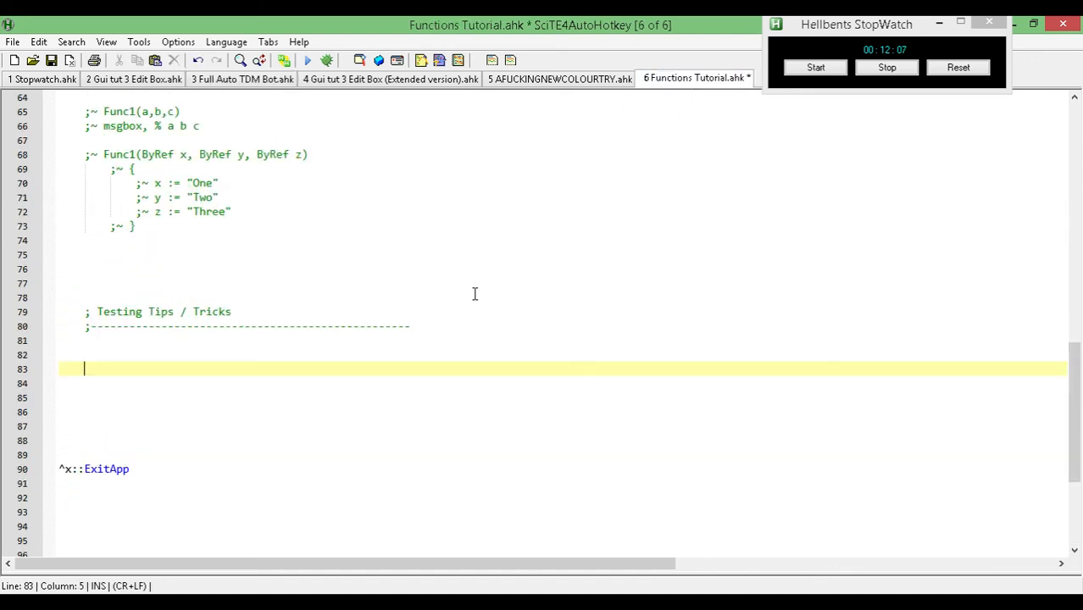
Under Testing Tips, define func1() with braces containing msgbox, it works.
scroll(down, 3)
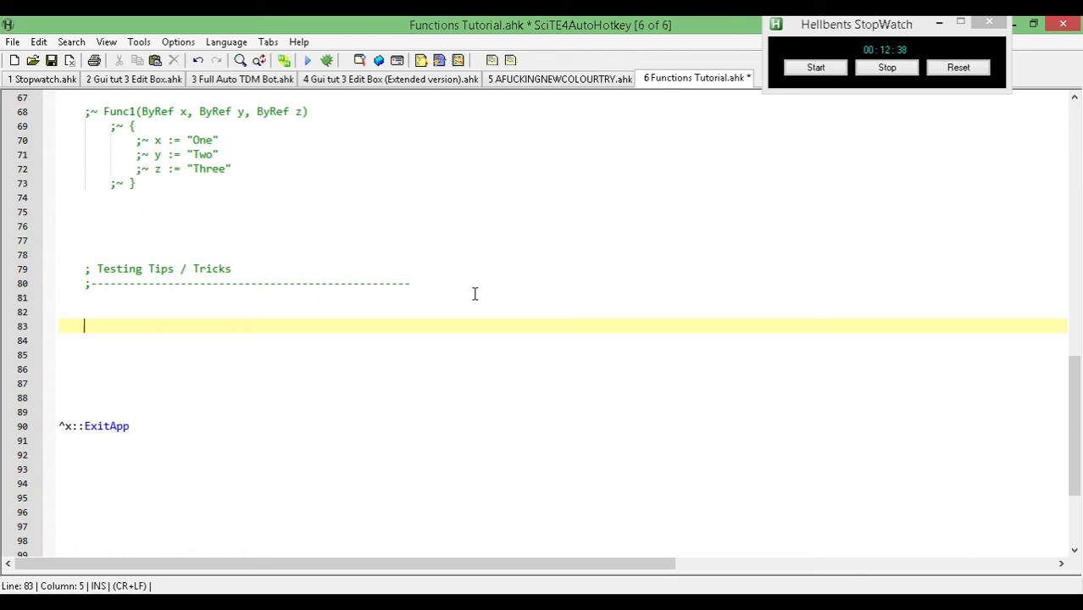
text(func)
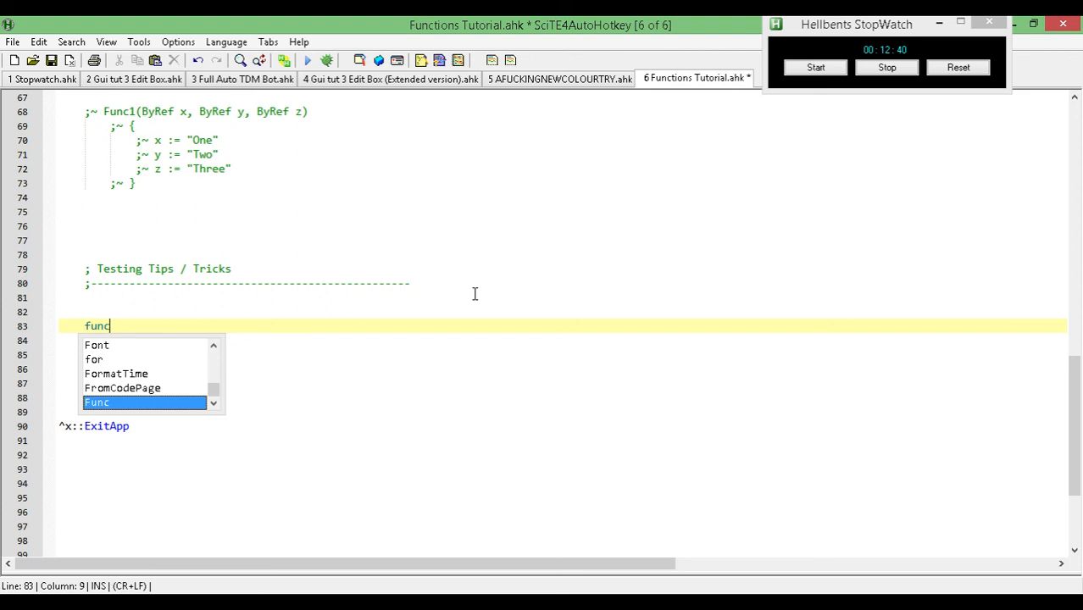
text(1()
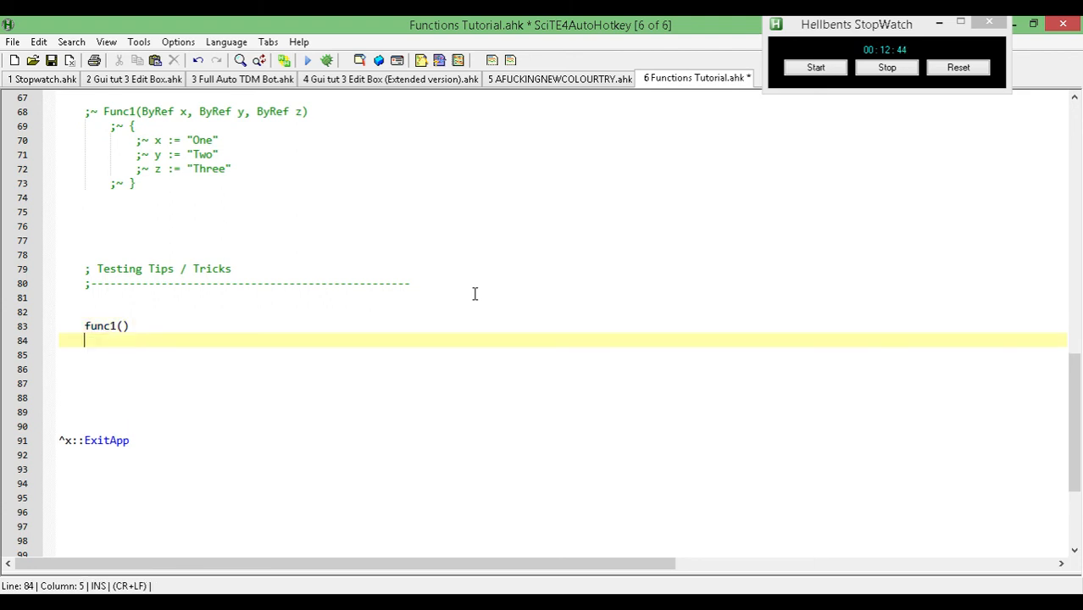
text({)
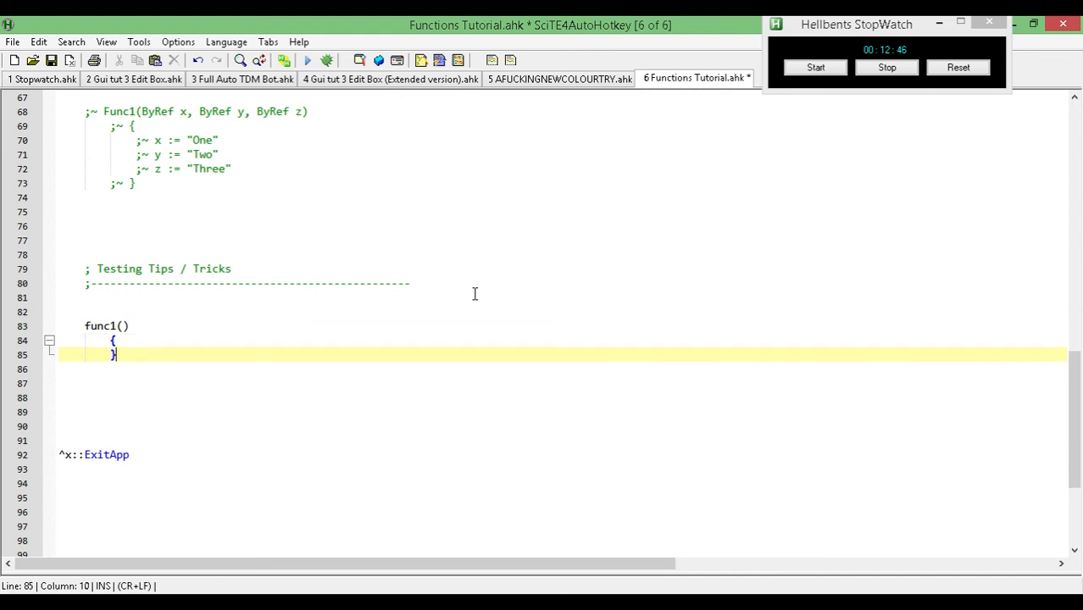
key(Enter)
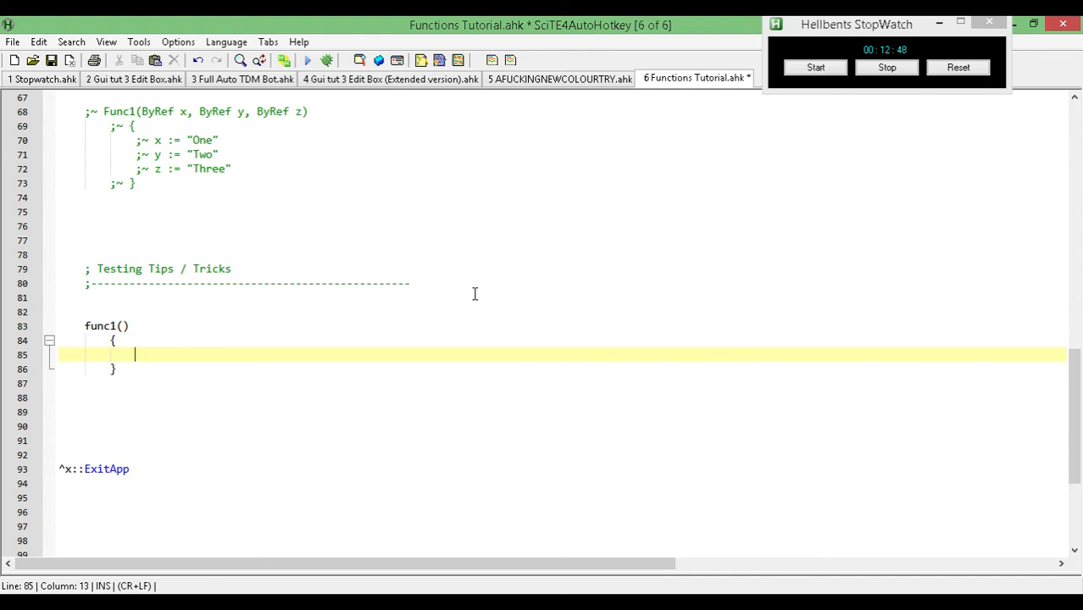
text(ms)
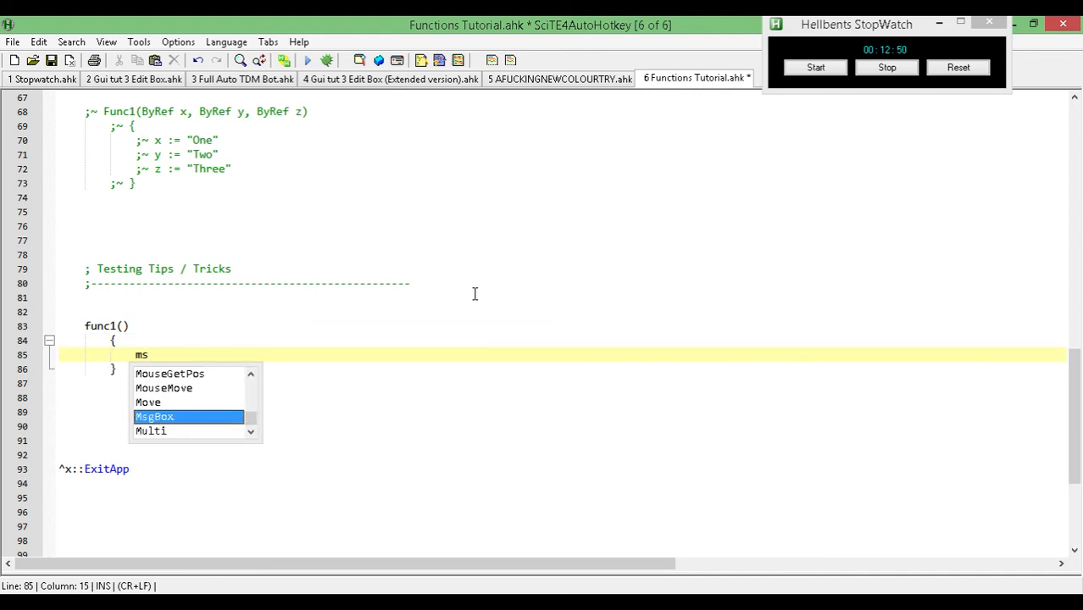
text(gbox,)
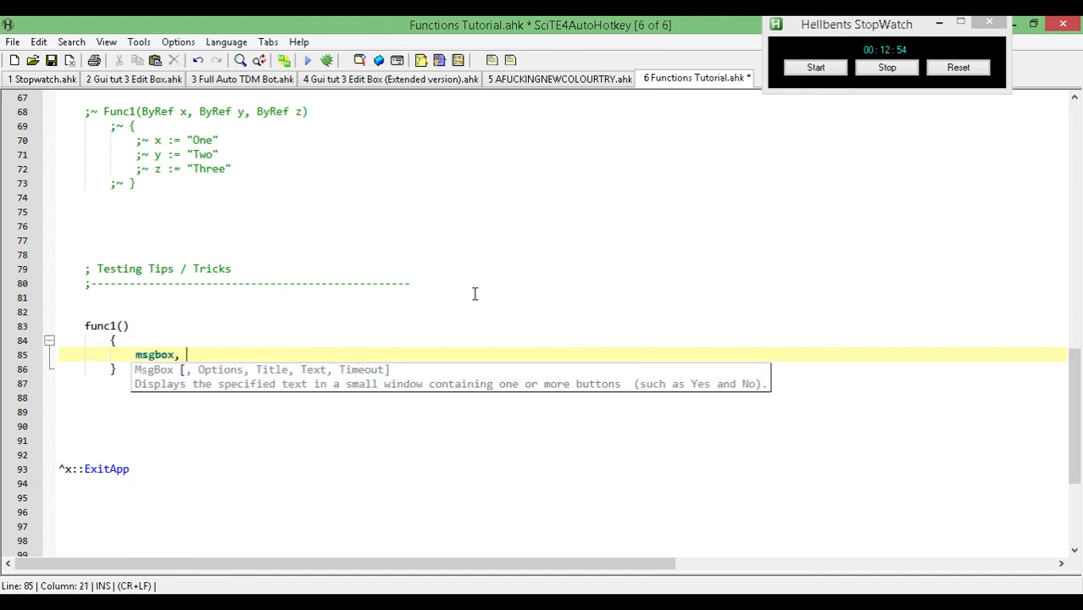
text(it wor)
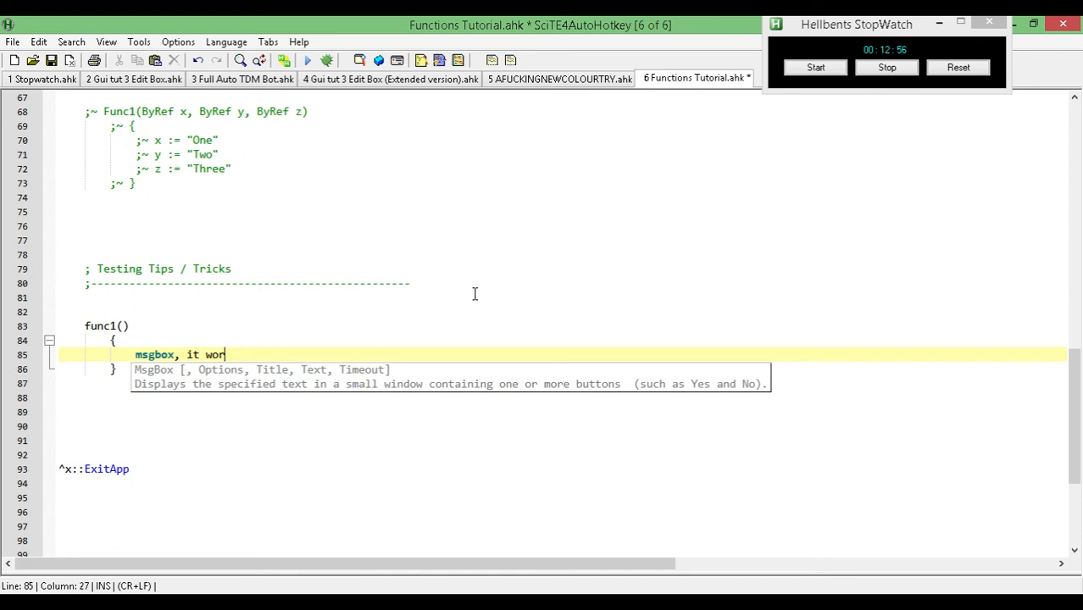
text(ks)
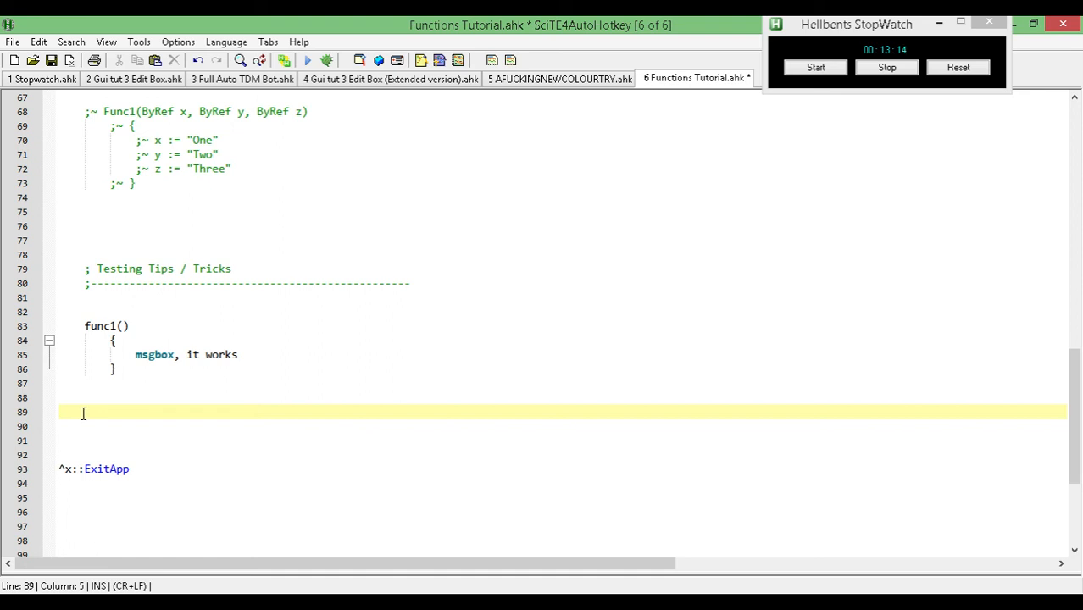
Add a numpad:: hotkey calling func1() directly followed by return, then run the script.
text(n)
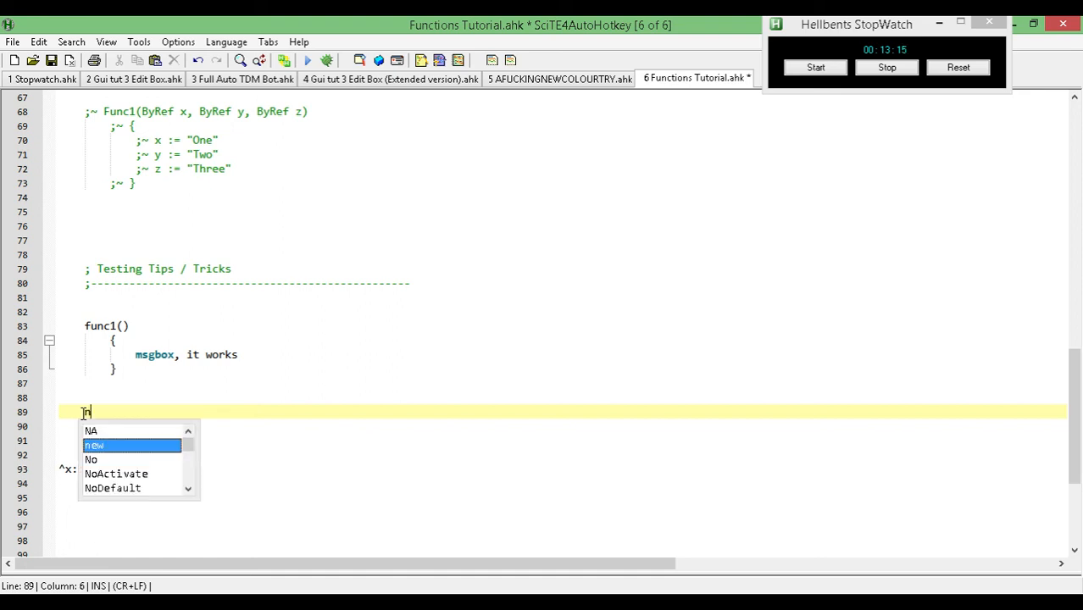
text(umpad::)
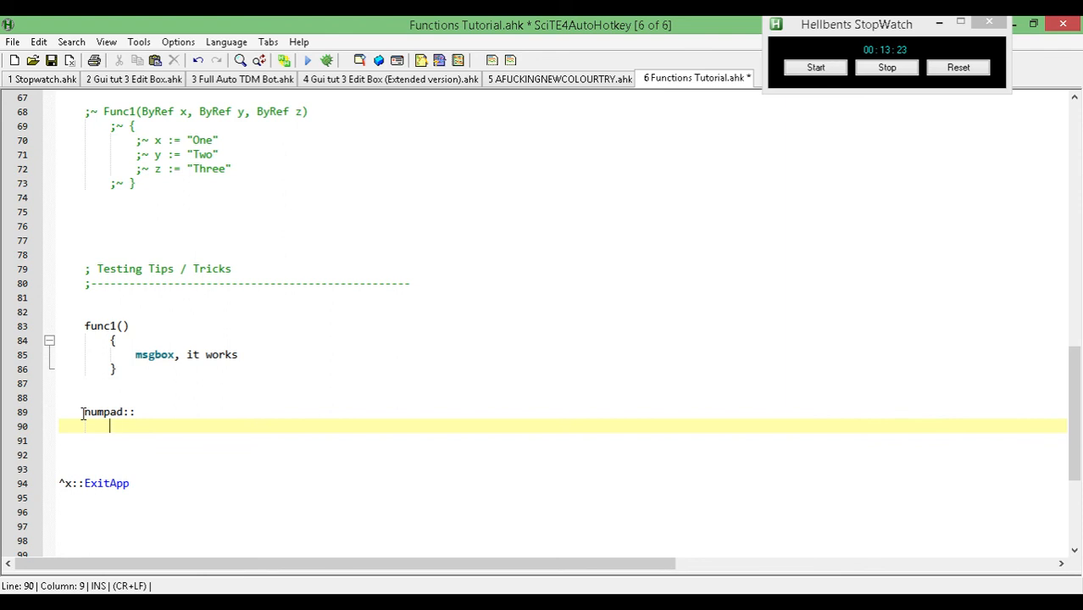
text(f)
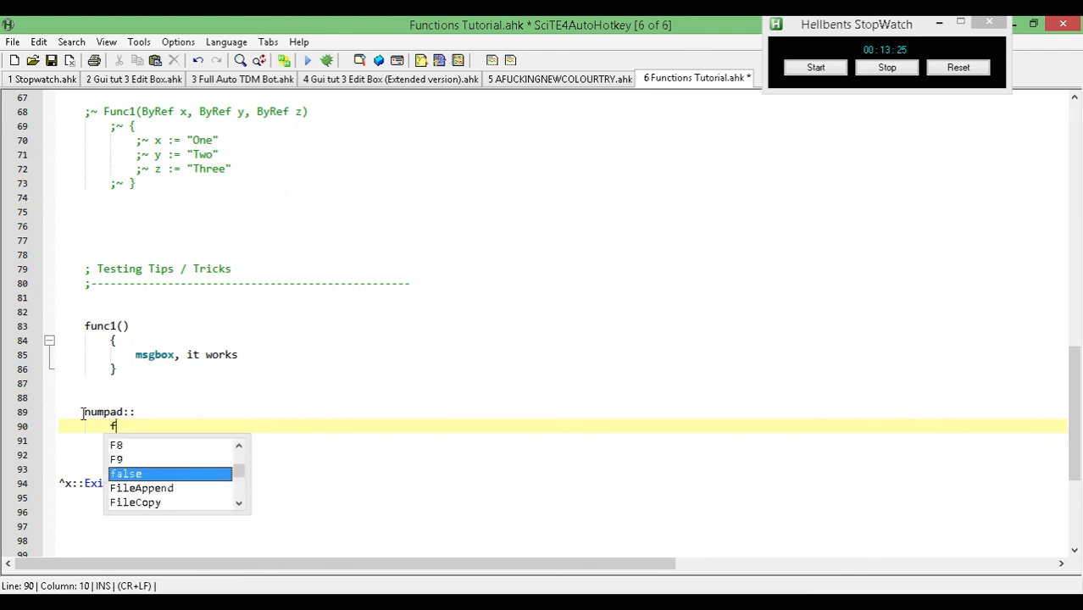
text(unc1)
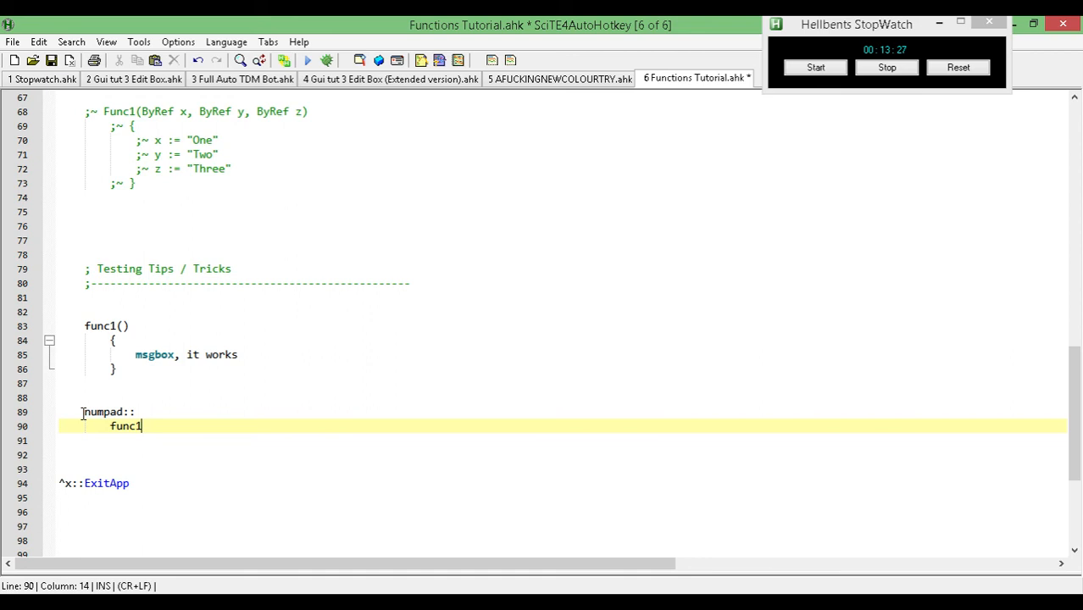
key(Return)
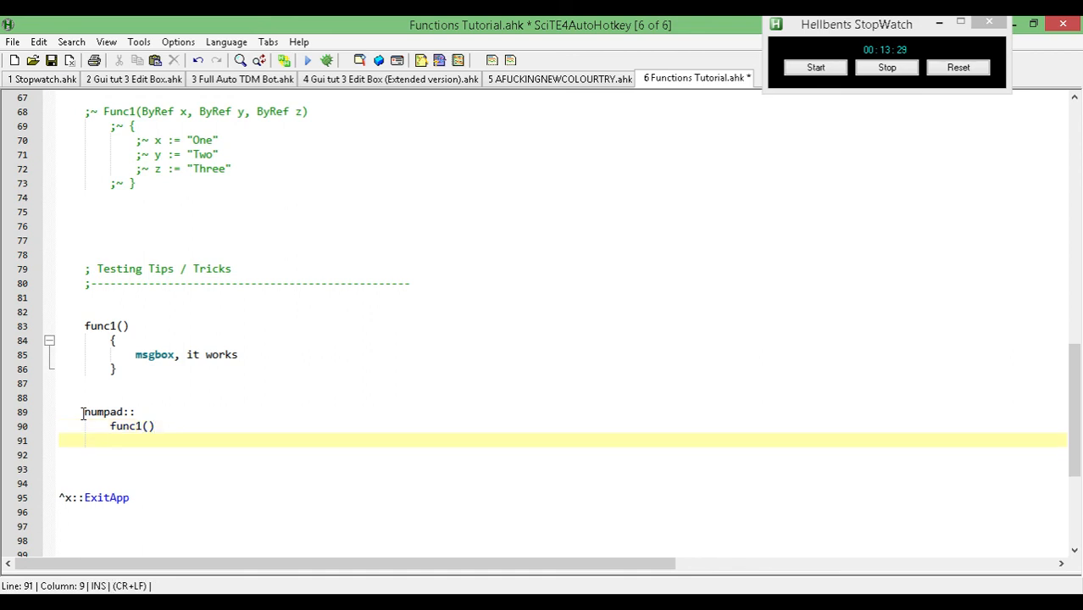
text(return)
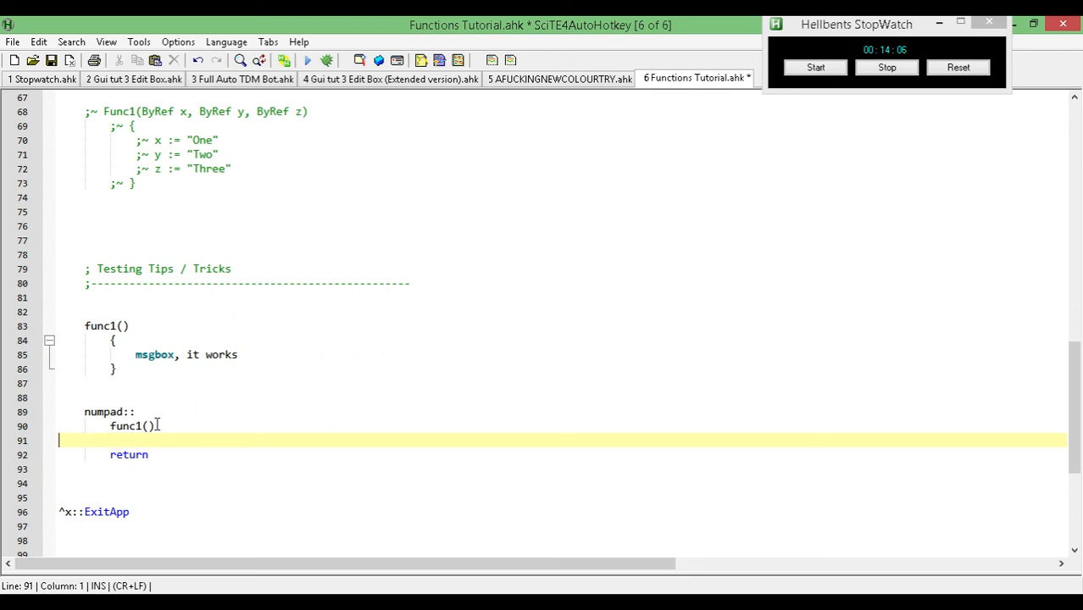
key(Backspace)
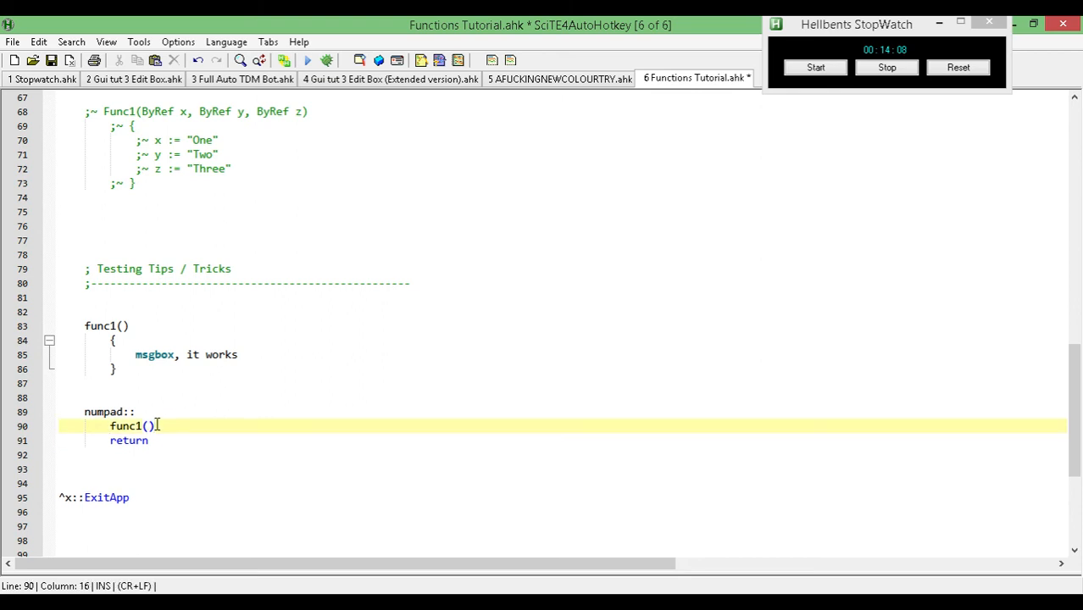
mouse_move(198, 421)
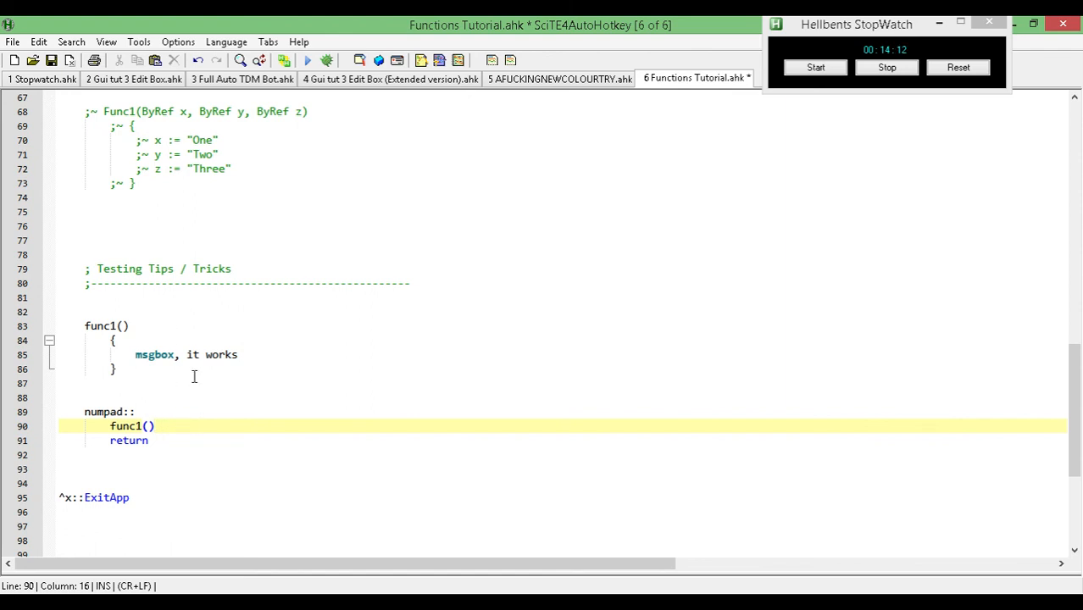
click(308, 60)
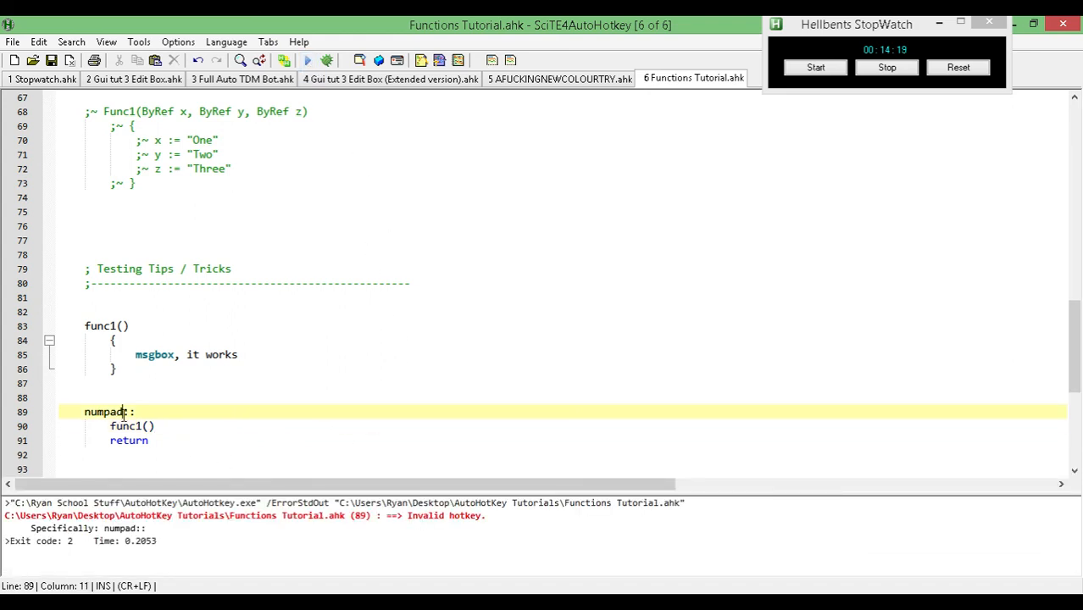
Correct the hotkey to numpad1::, save, rerun, and dismiss the 'it works' message.
text(1)
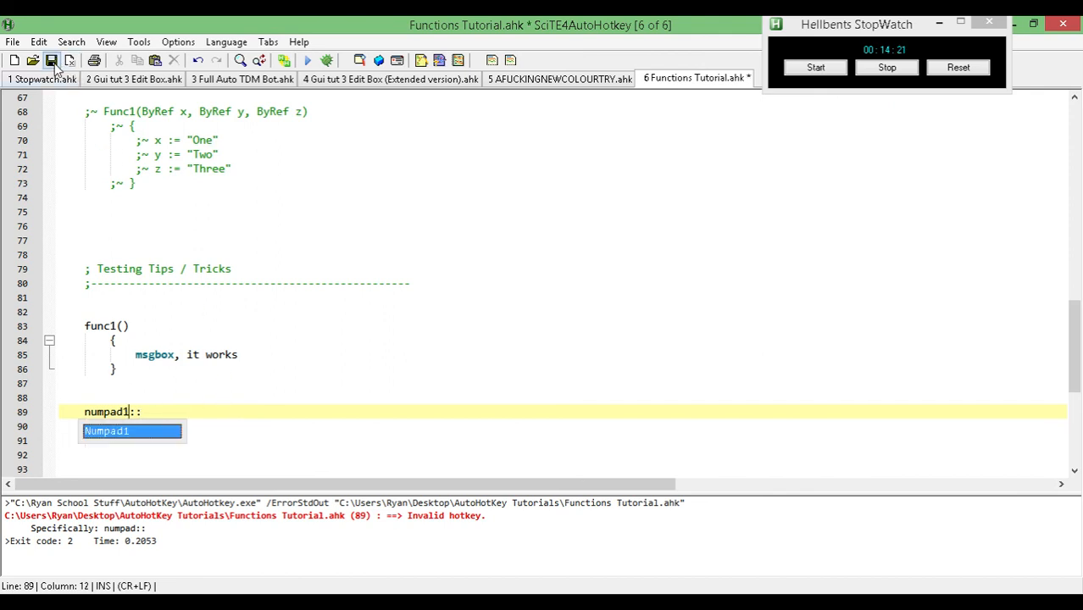
click(51, 60)
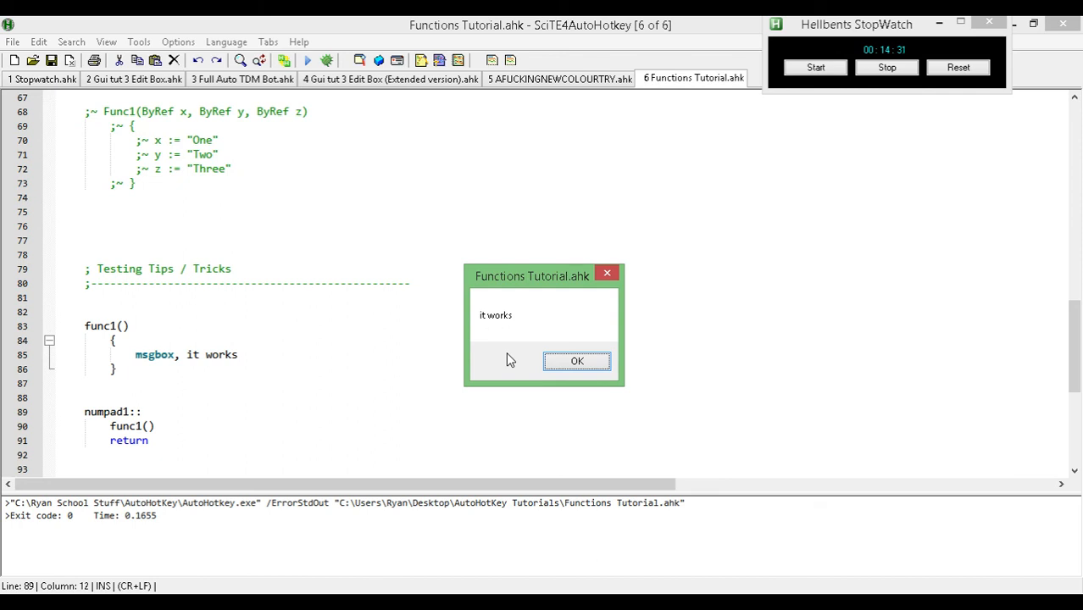
click(577, 361)
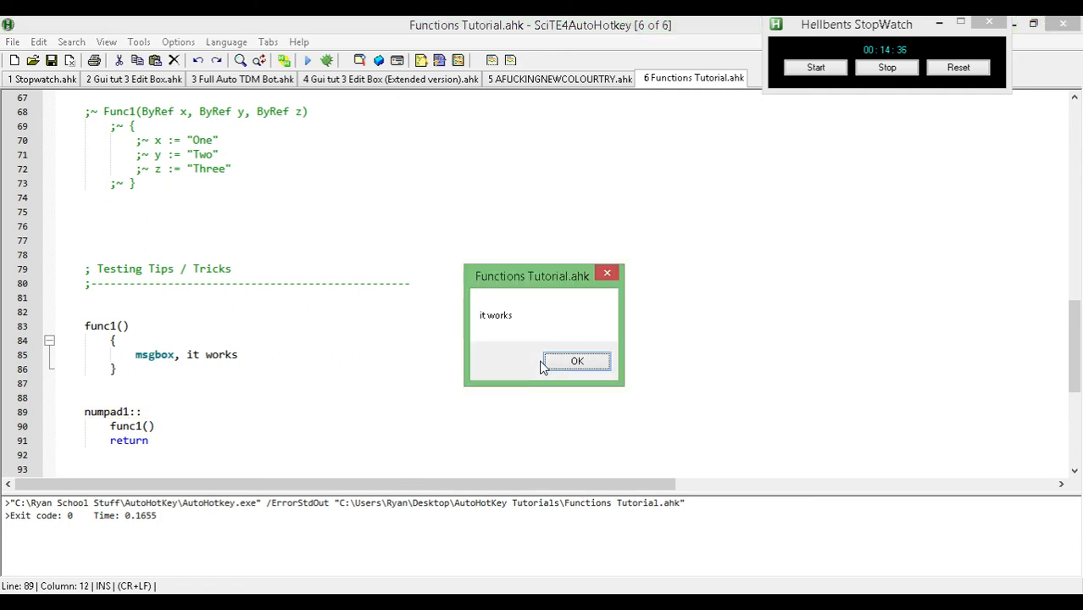
click(578, 361)
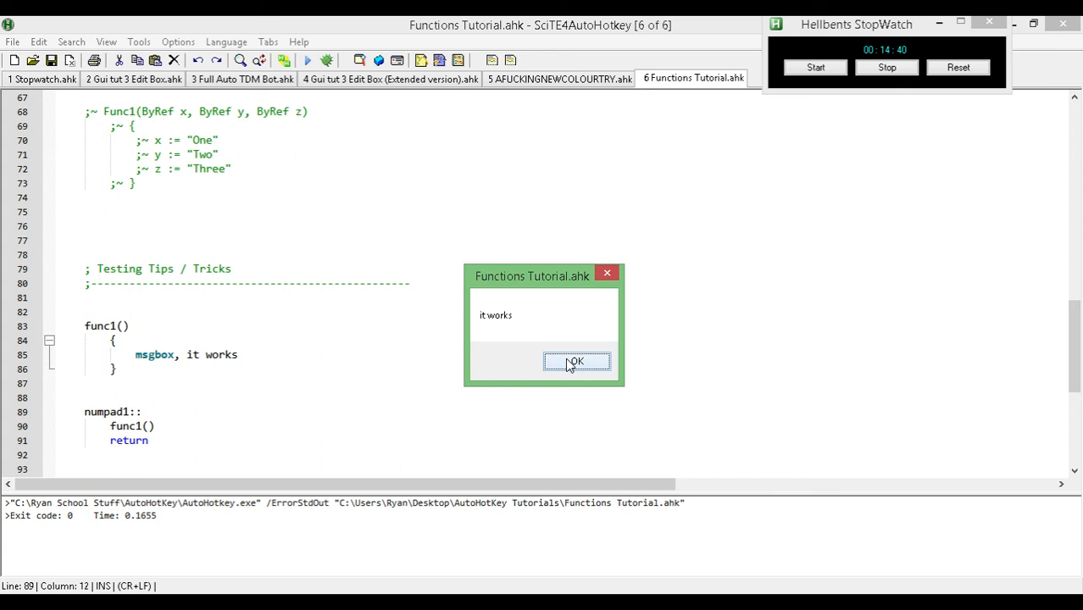
click(577, 362)
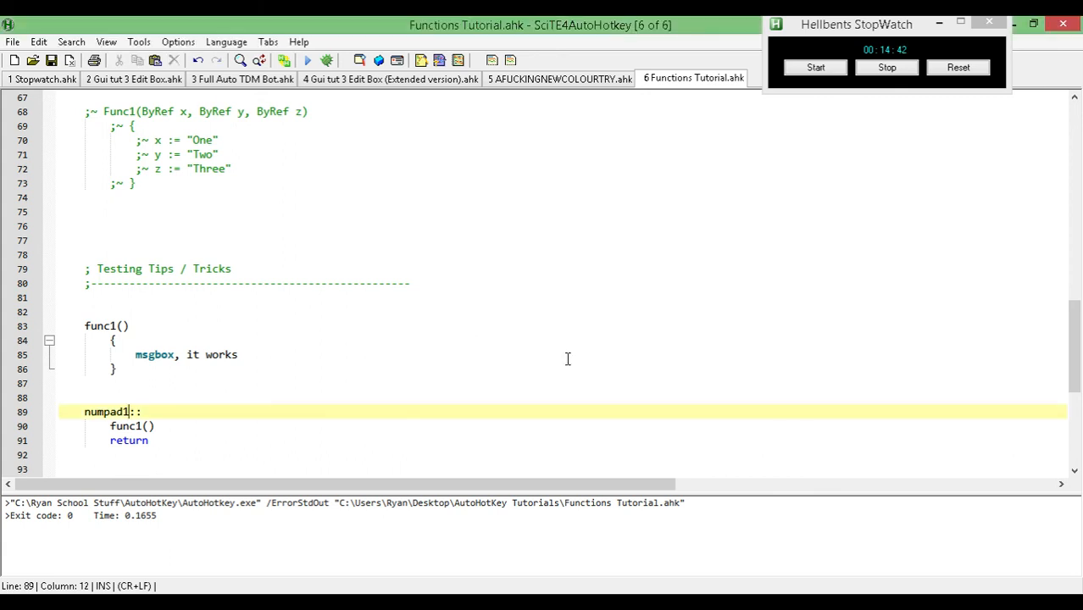